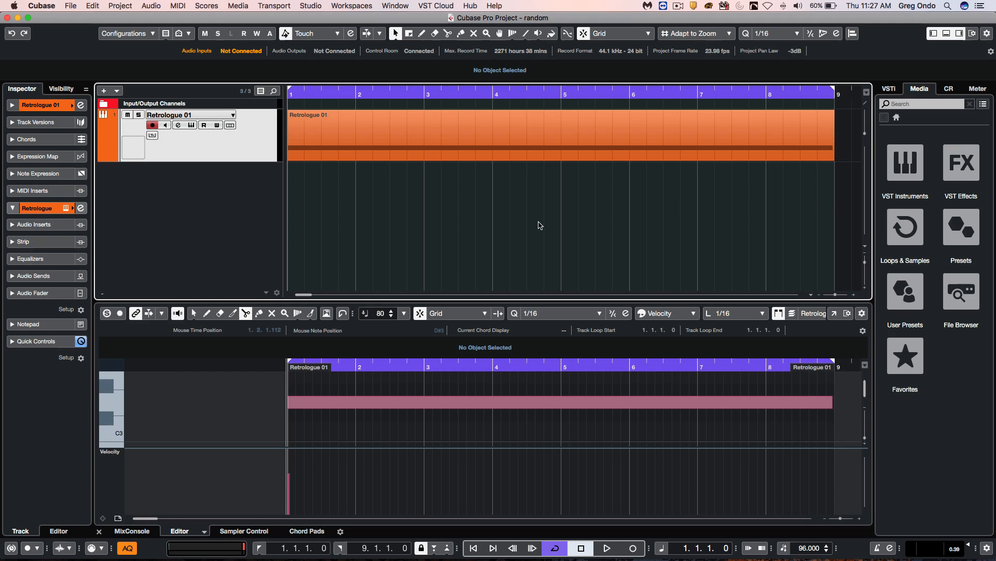
mouse_move(471, 213)
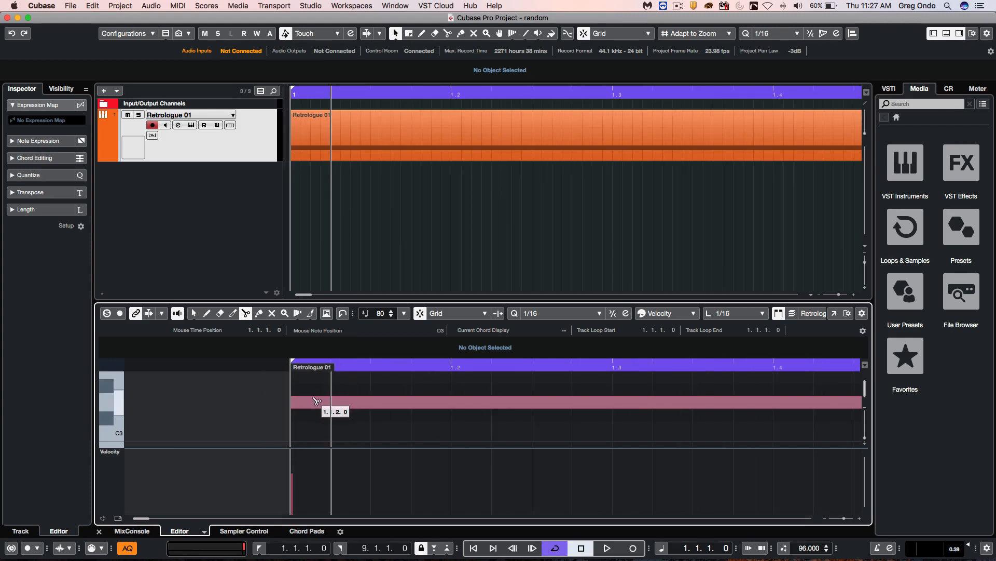
Cut the long note at every 1/16 grid line with the Split tool and play it back
right_click(317, 400)
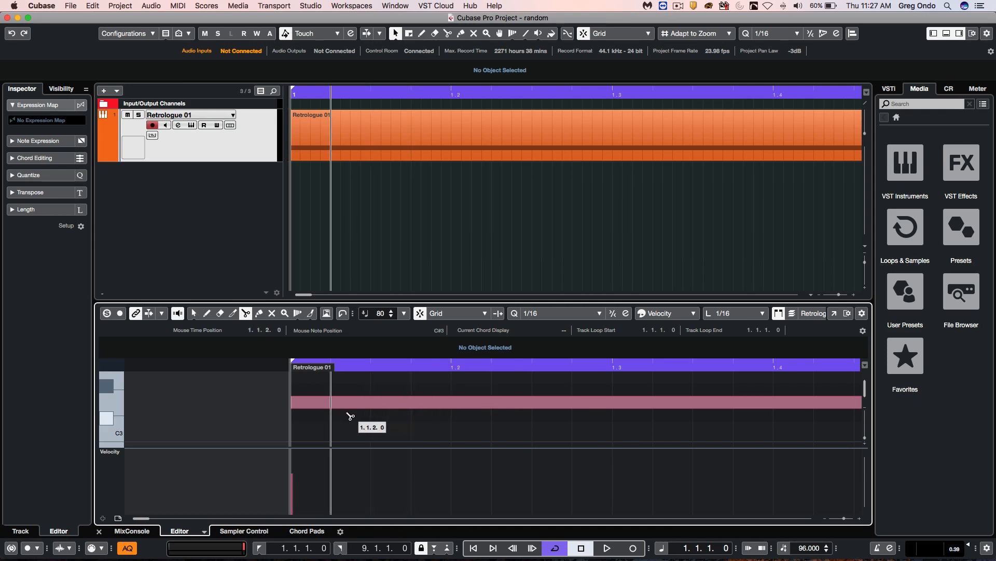
mouse_move(339, 407)
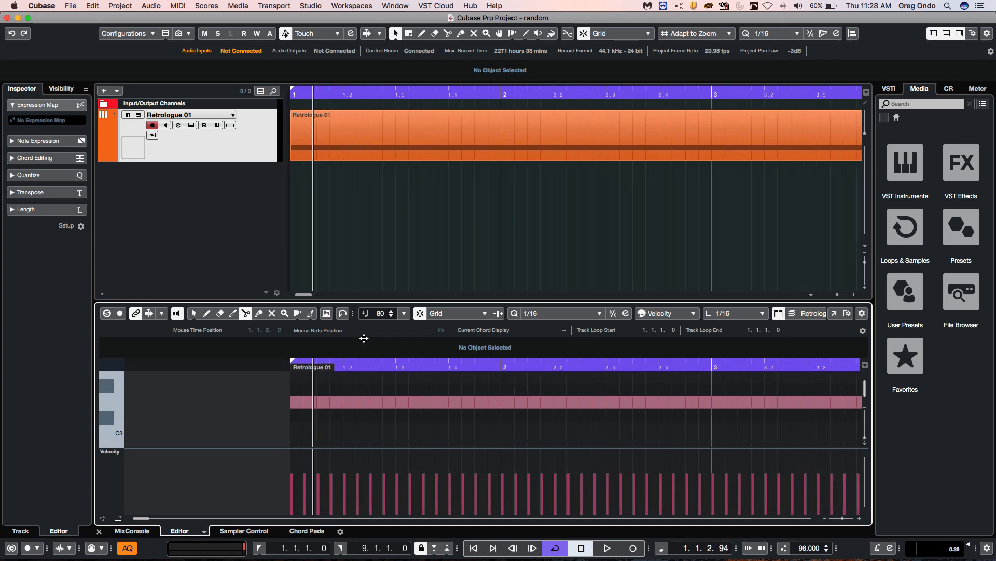
click(605, 547)
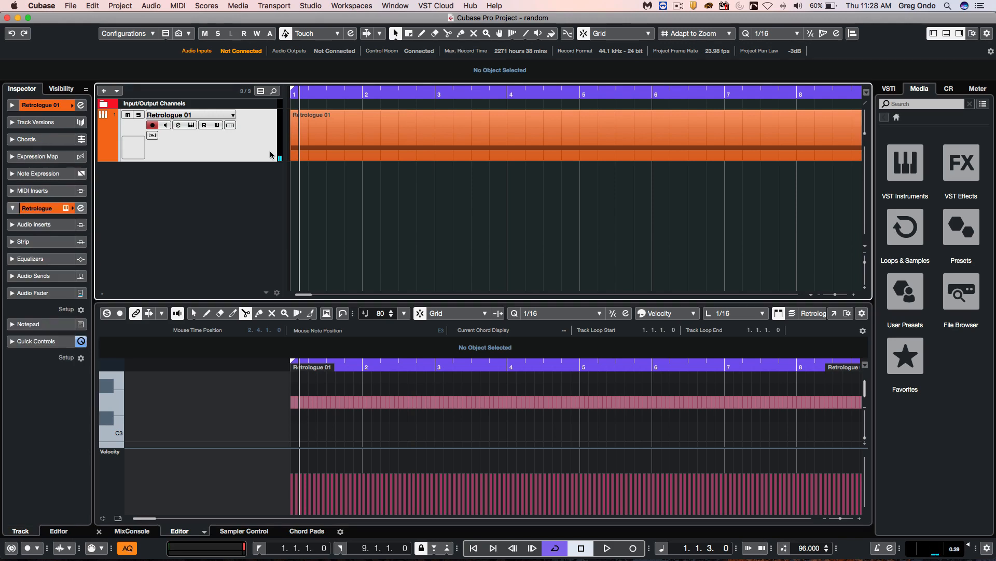
mouse_move(92, 174)
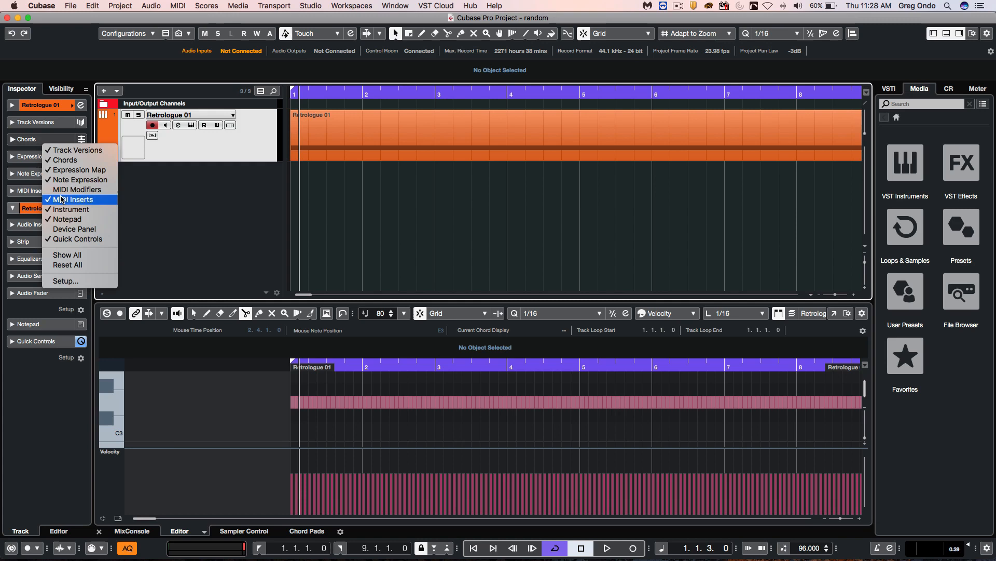
mouse_move(76, 189)
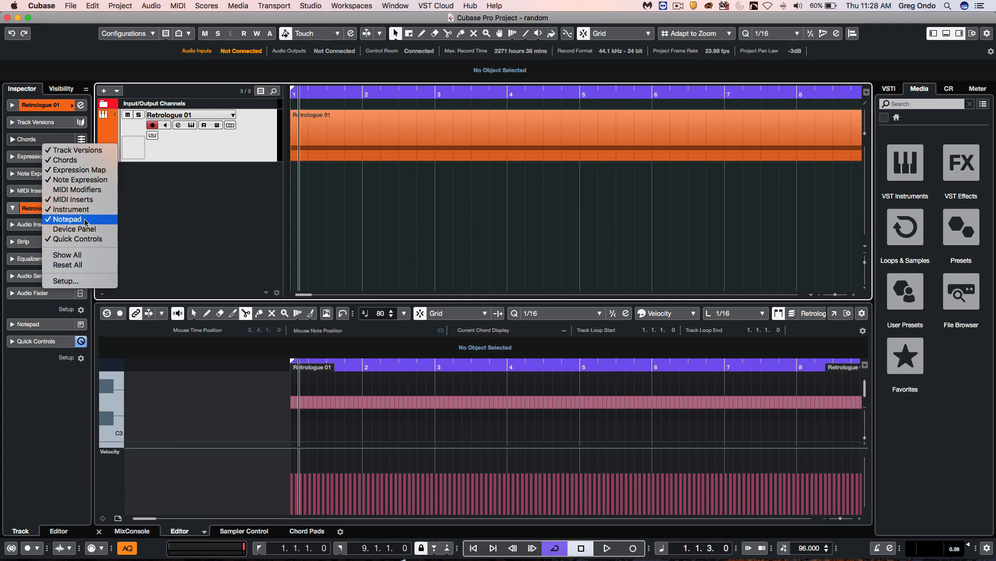
mouse_move(76, 188)
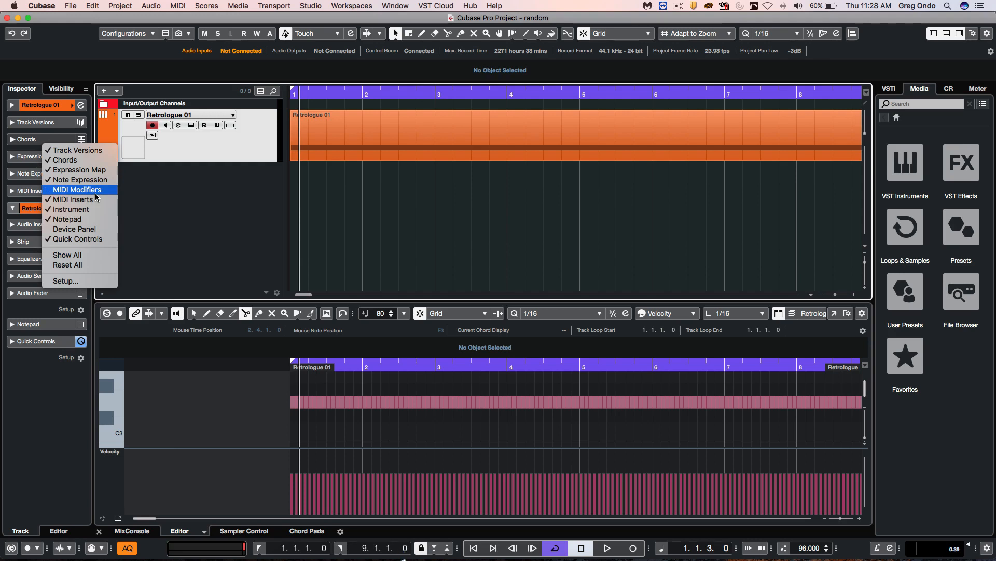
Show the MIDI Modifiers section in the Retrologue track's Inspector
click(76, 189)
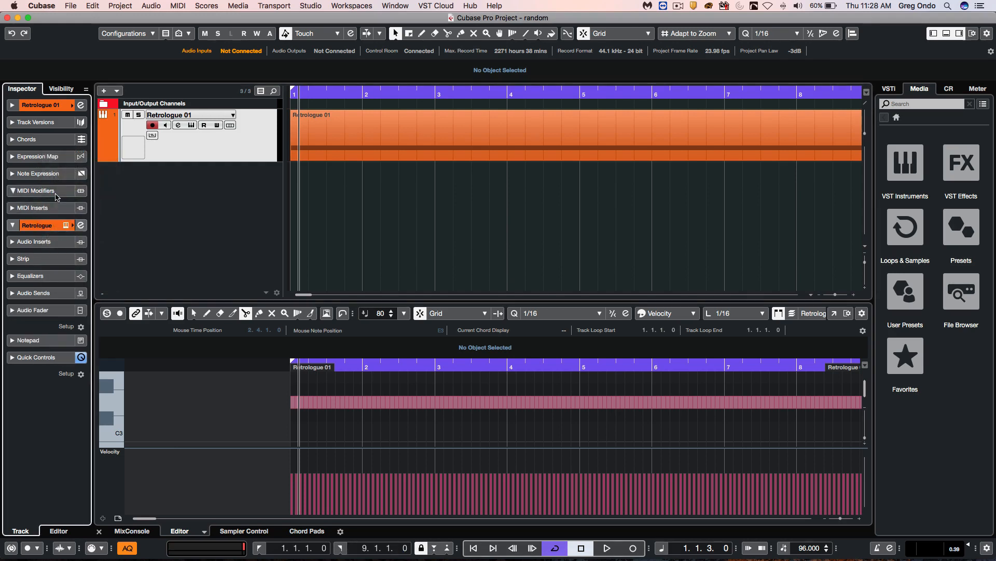
Set Random 1 to Position (-36 to 0) and hear the part with random timing
click(35, 191)
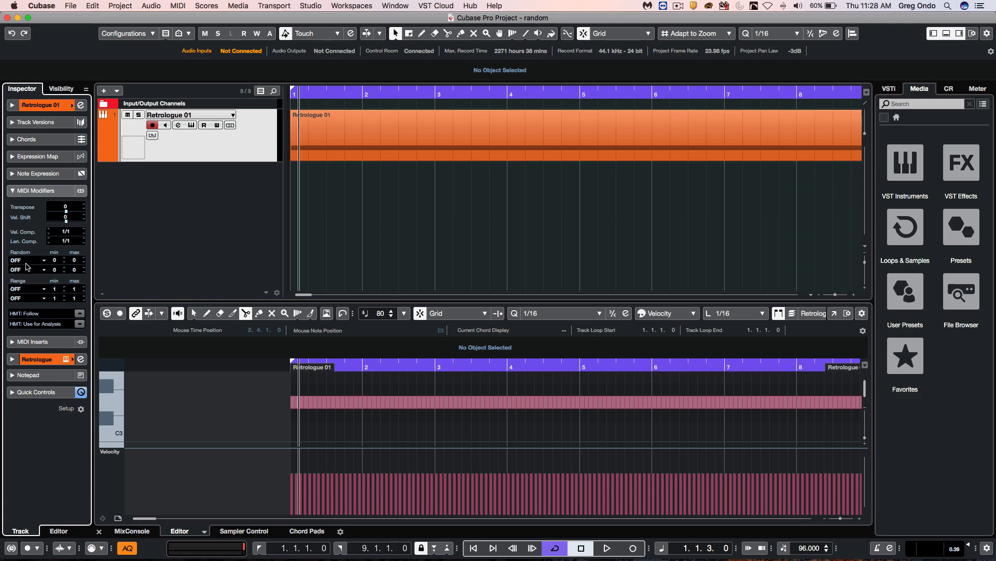
click(29, 261)
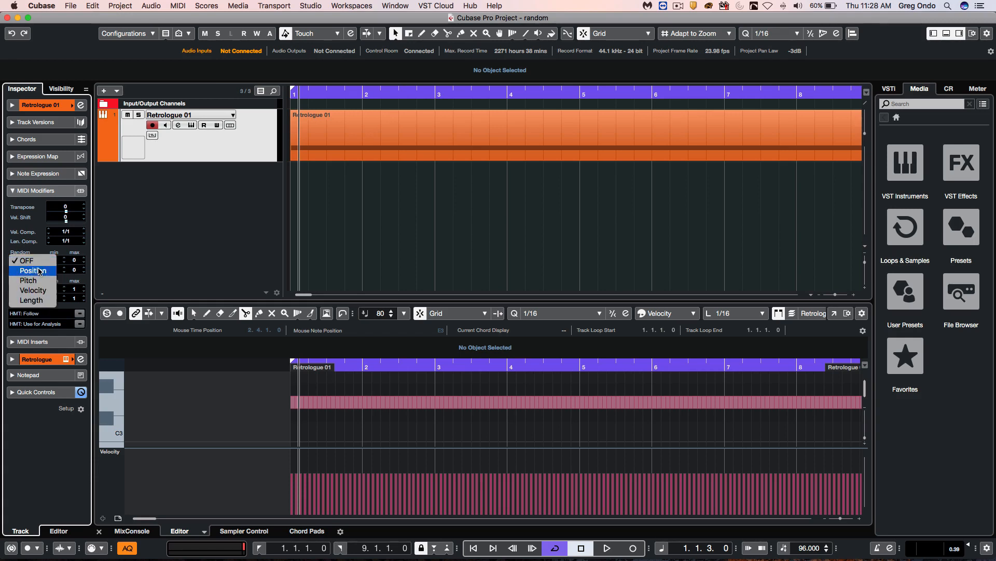
click(34, 270)
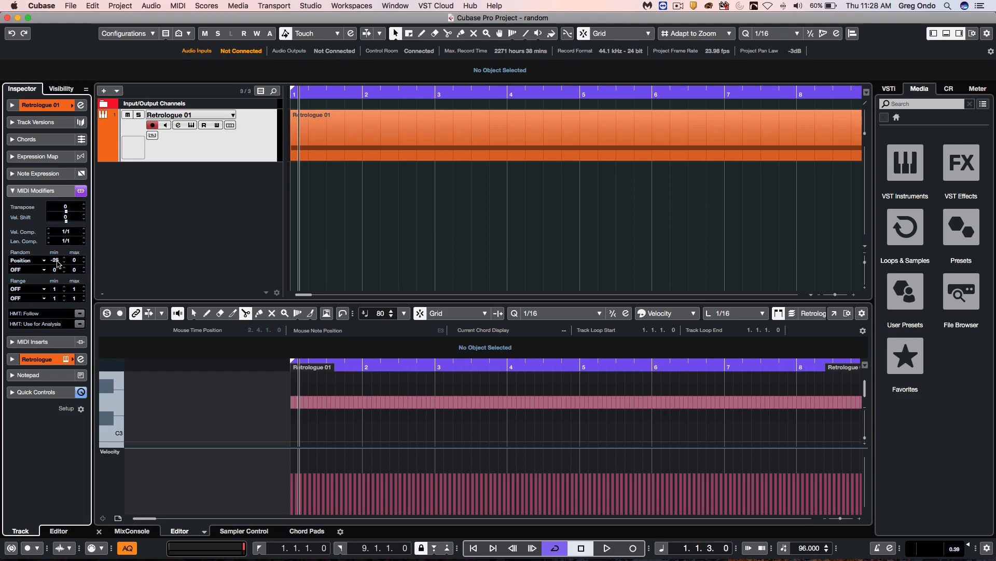
click(605, 547)
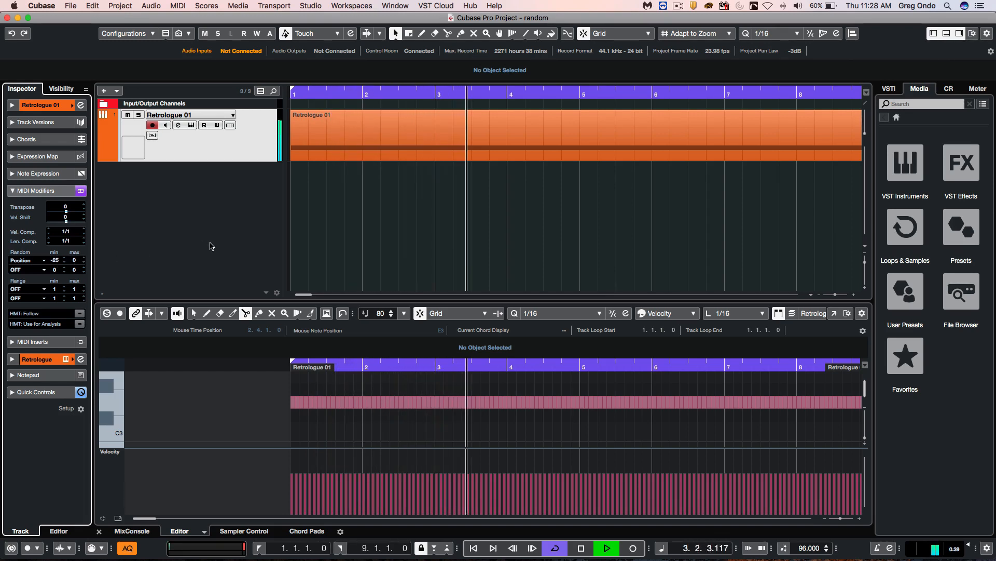
Set Random 2 to Pitch (0 to 12), audition it, and select the MIDI part
click(25, 270)
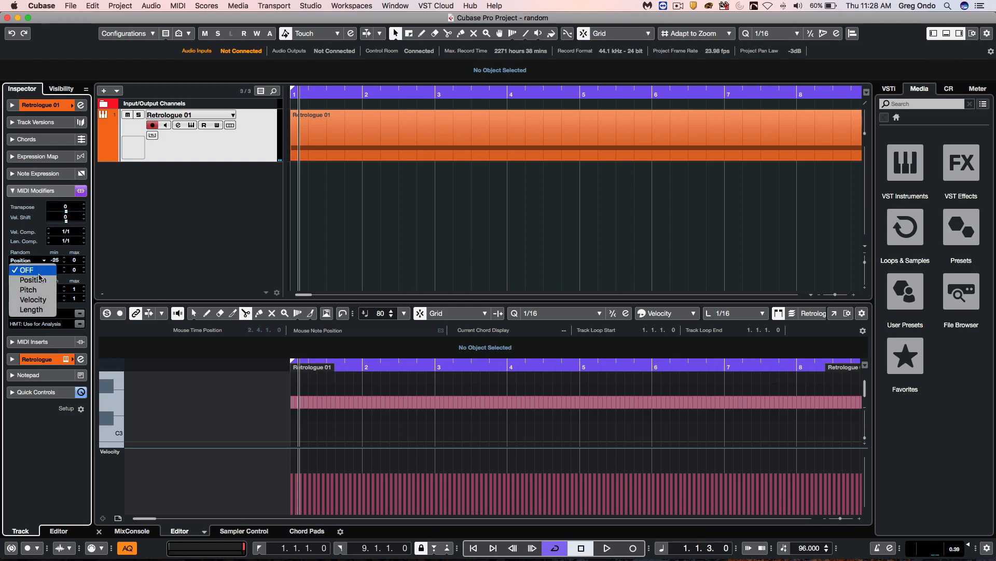
click(30, 280)
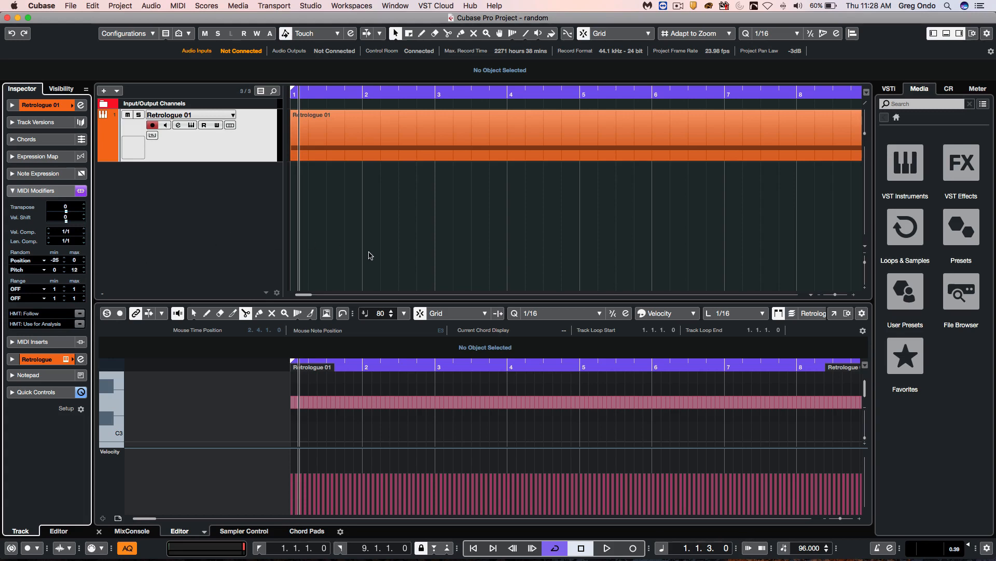
click(605, 547)
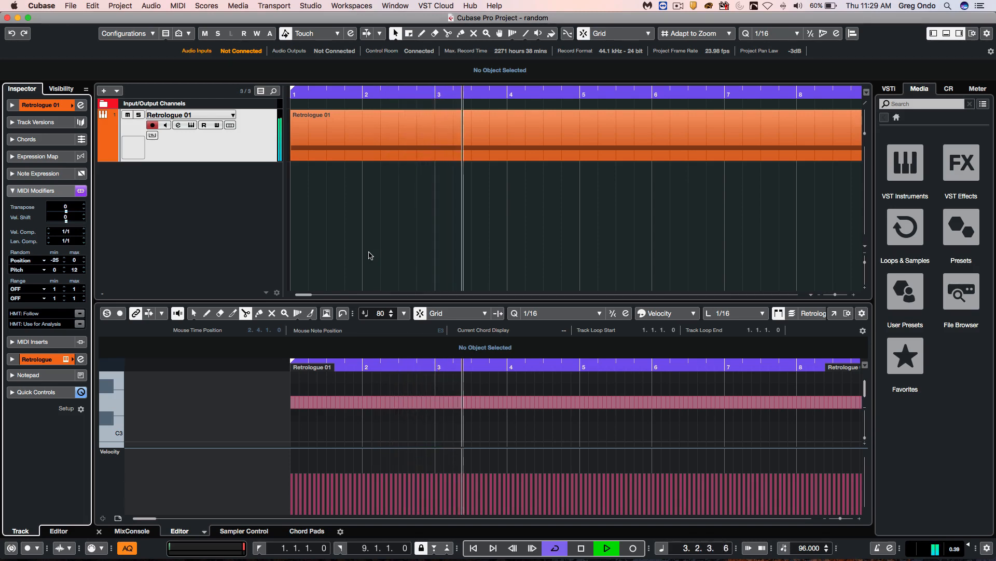
click(579, 547)
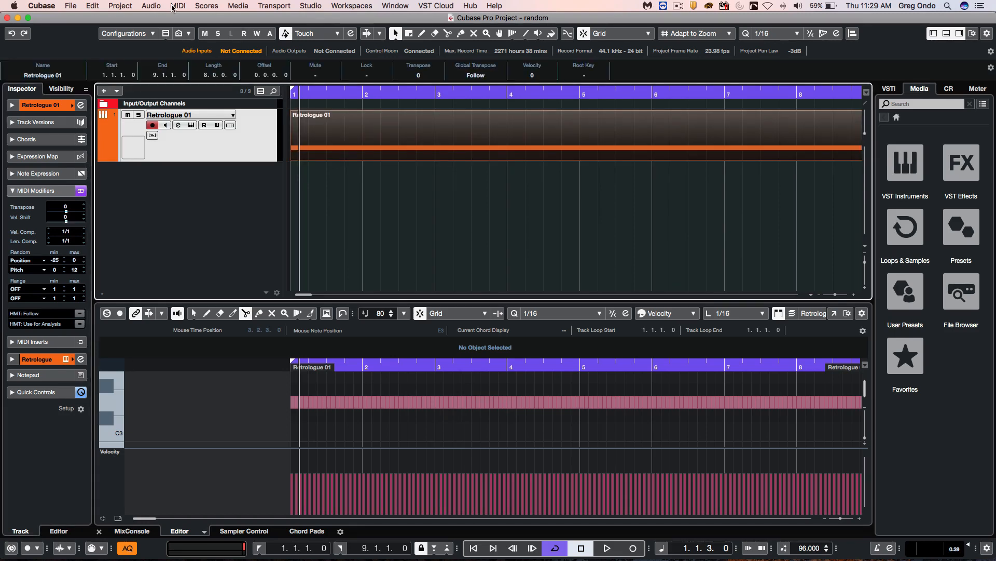
click(178, 7)
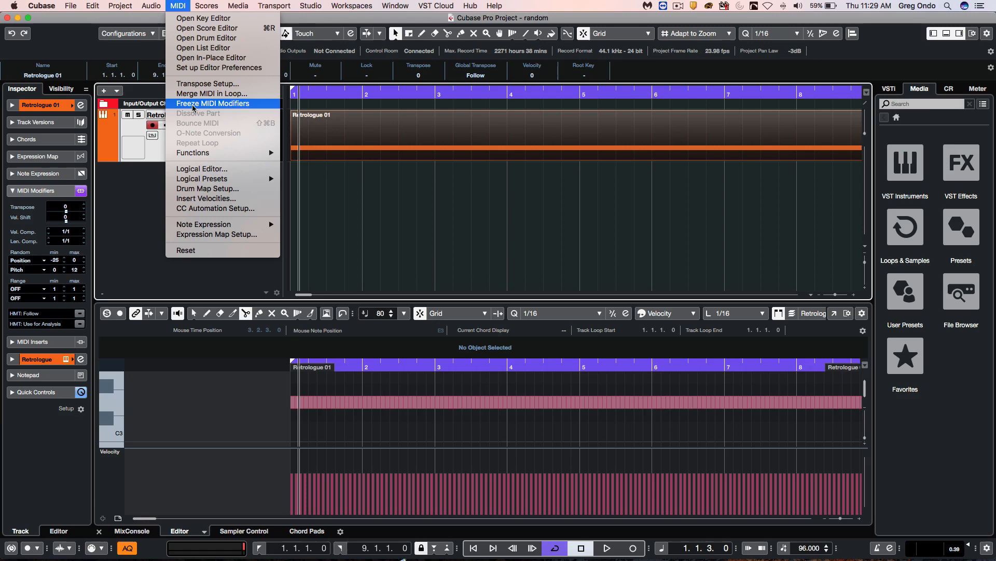
click(213, 103)
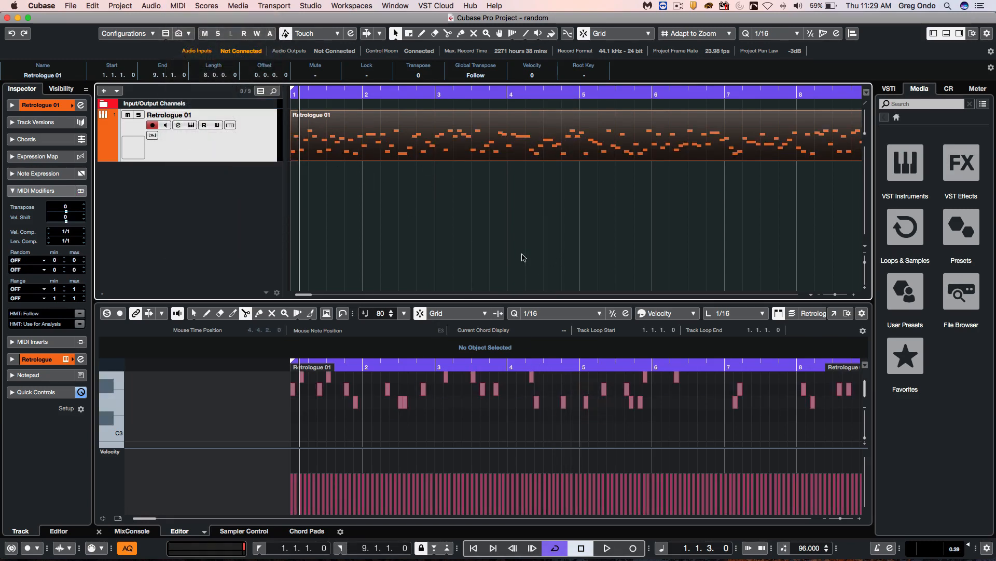
mouse_move(41, 254)
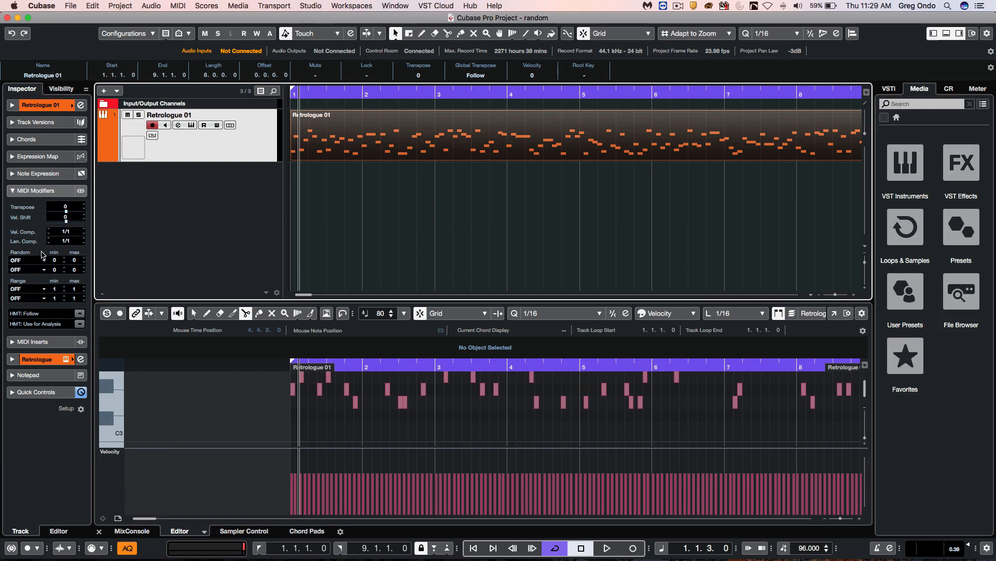
click(25, 259)
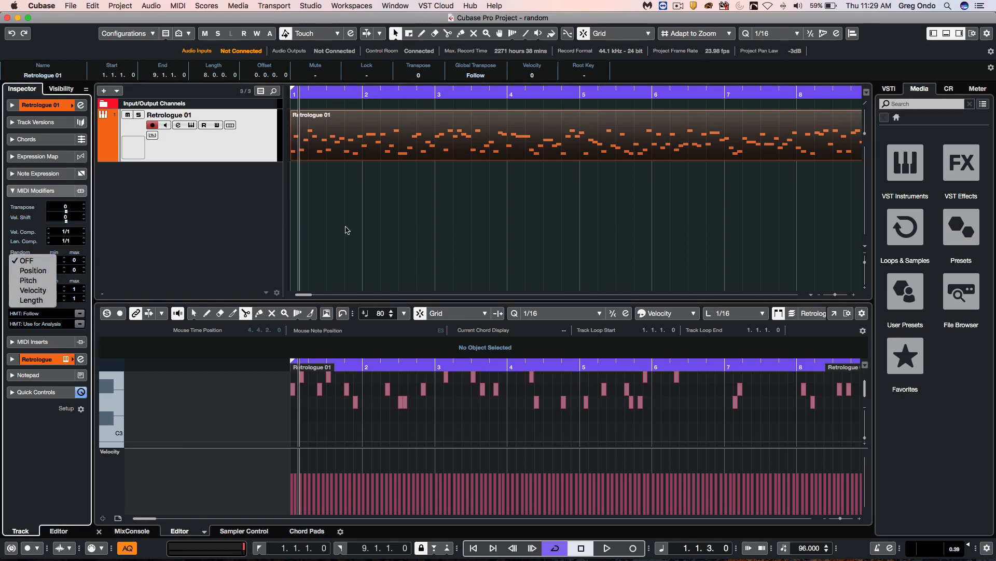
mouse_move(587, 174)
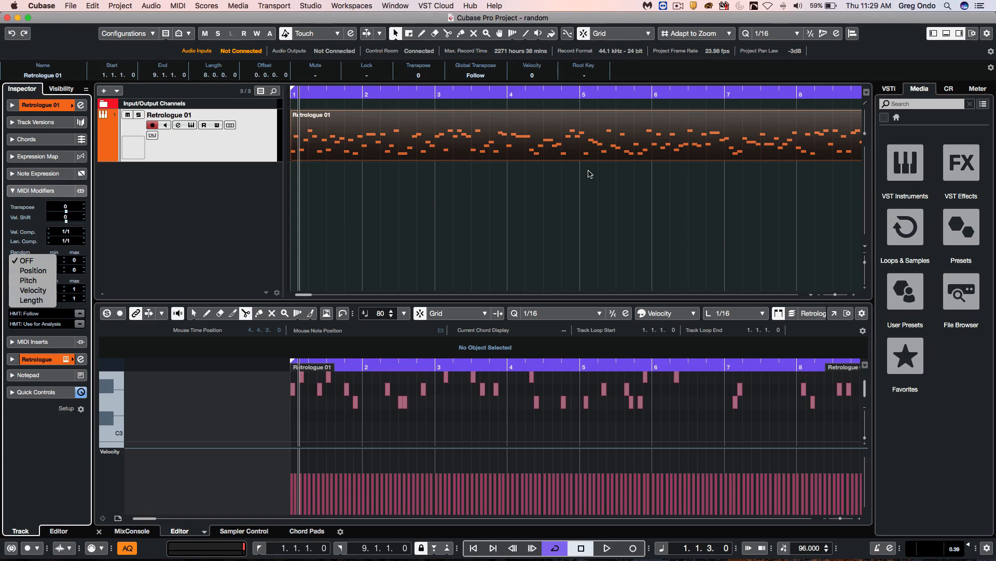
click(26, 259)
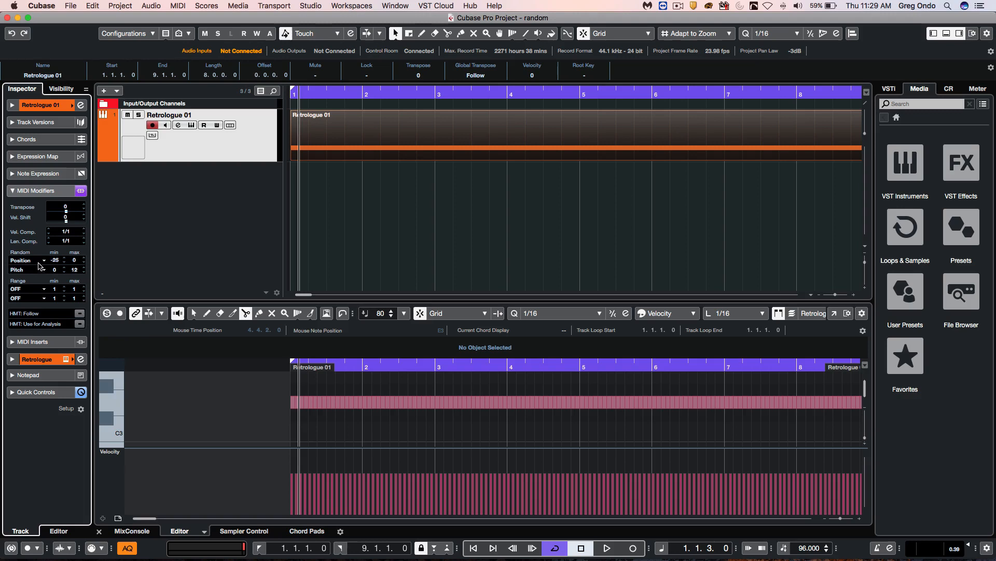
click(27, 260)
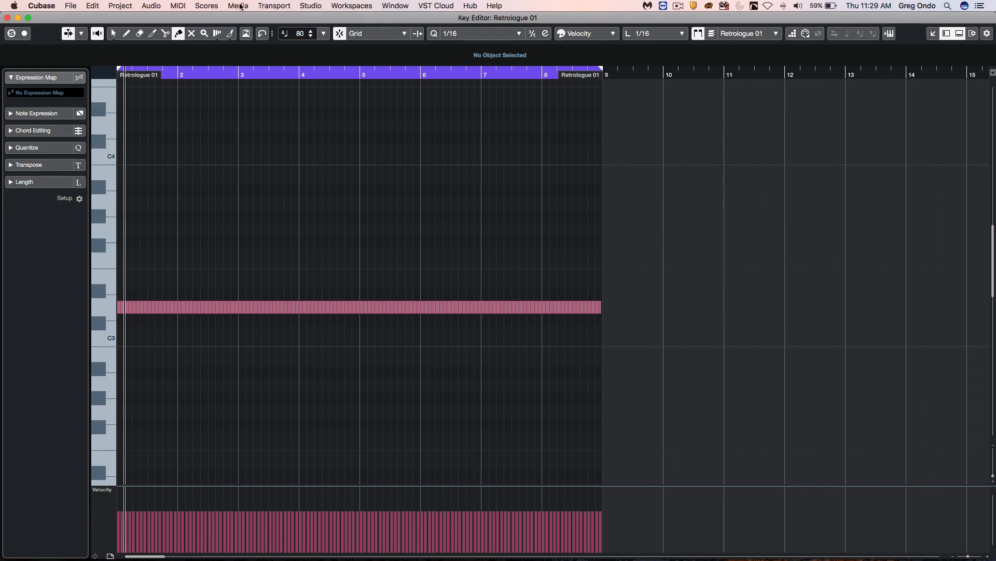
Launch the Logical Editor from the MIDI menu over the Key Editor
click(177, 6)
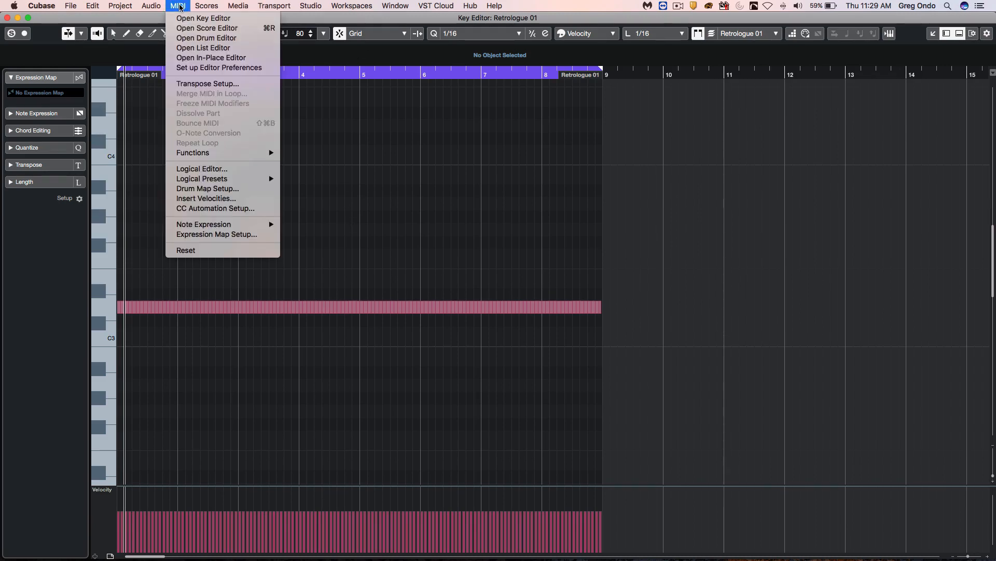
click(201, 168)
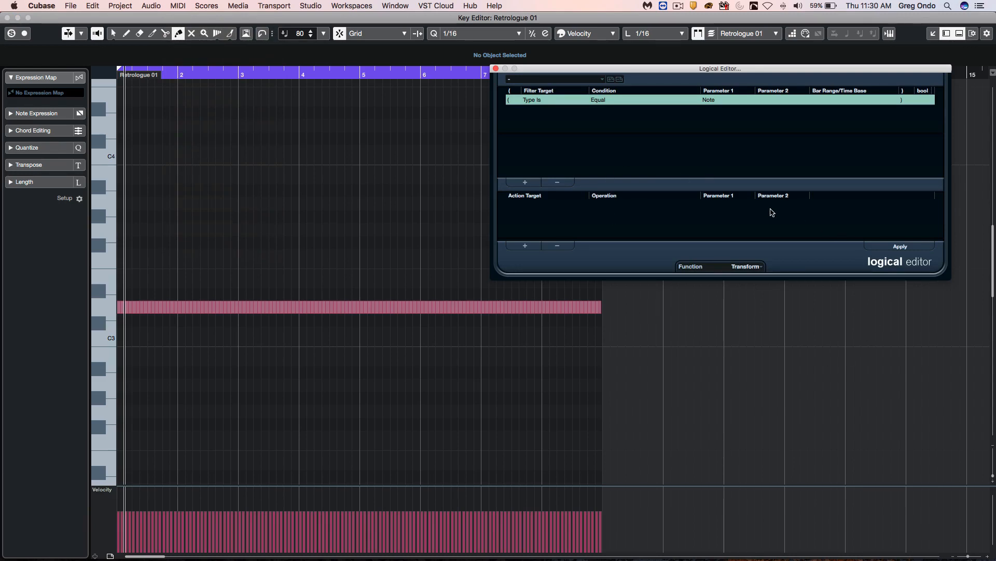
mouse_move(643, 211)
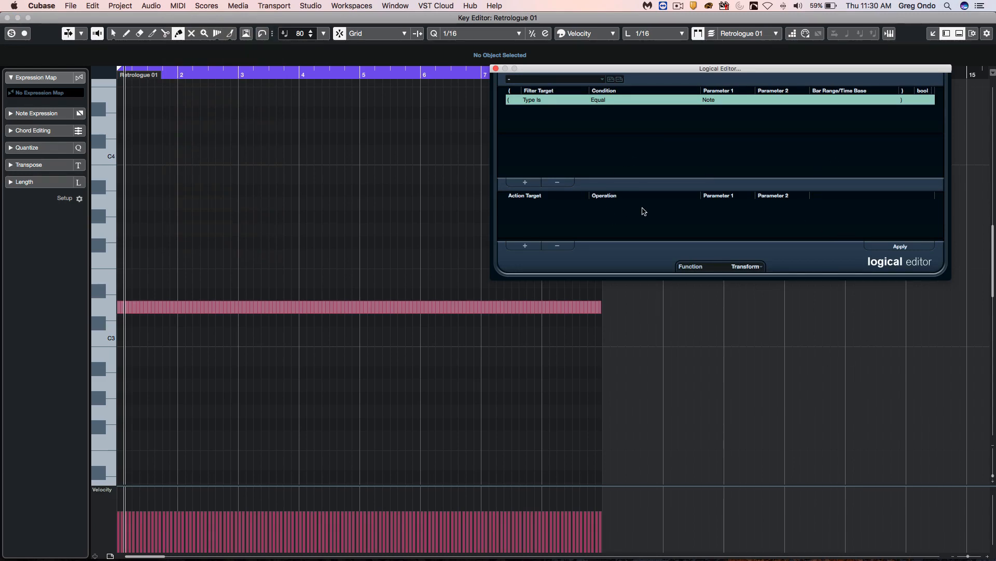
mouse_move(749, 268)
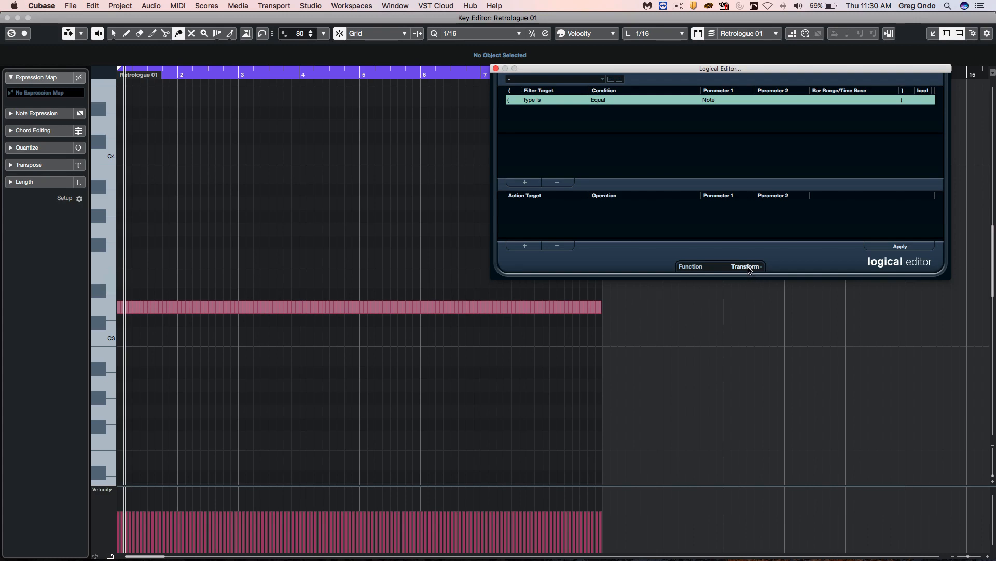
click(745, 265)
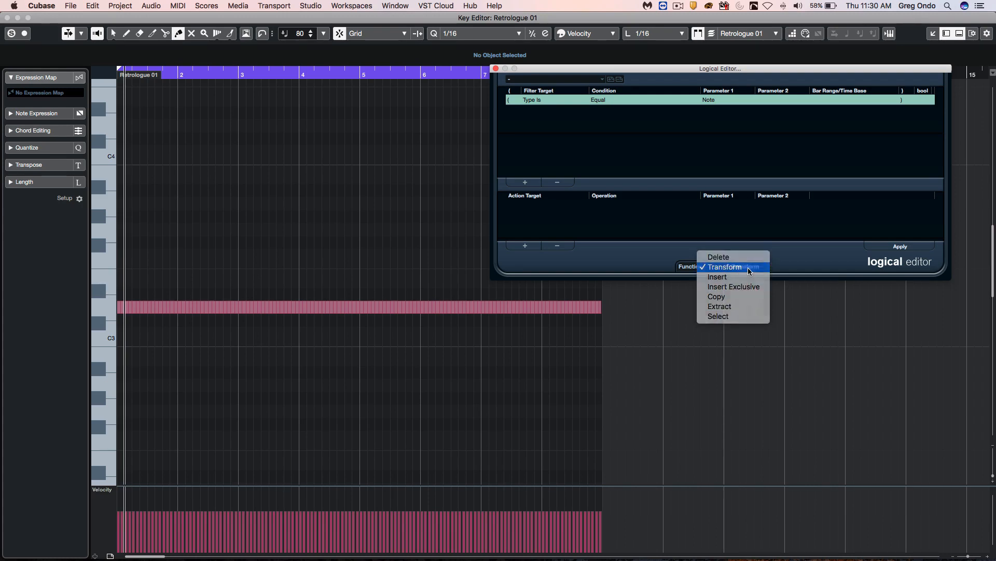
click(725, 267)
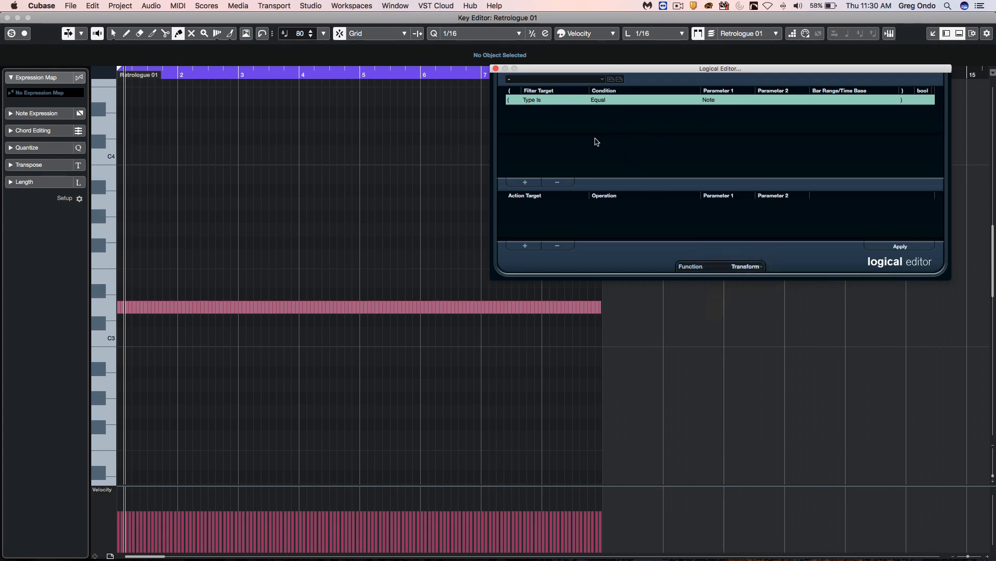
mouse_move(693, 118)
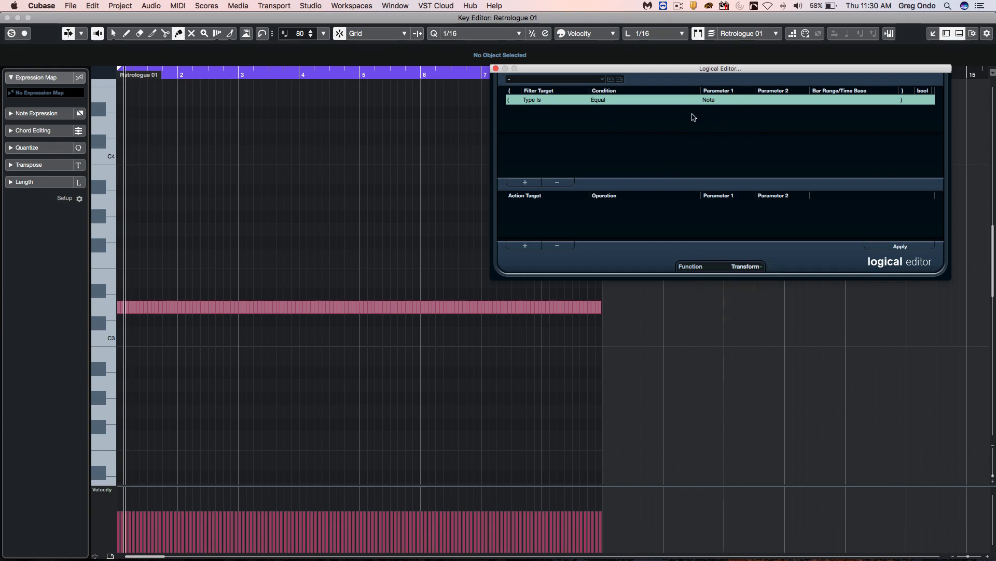
mouse_move(602, 222)
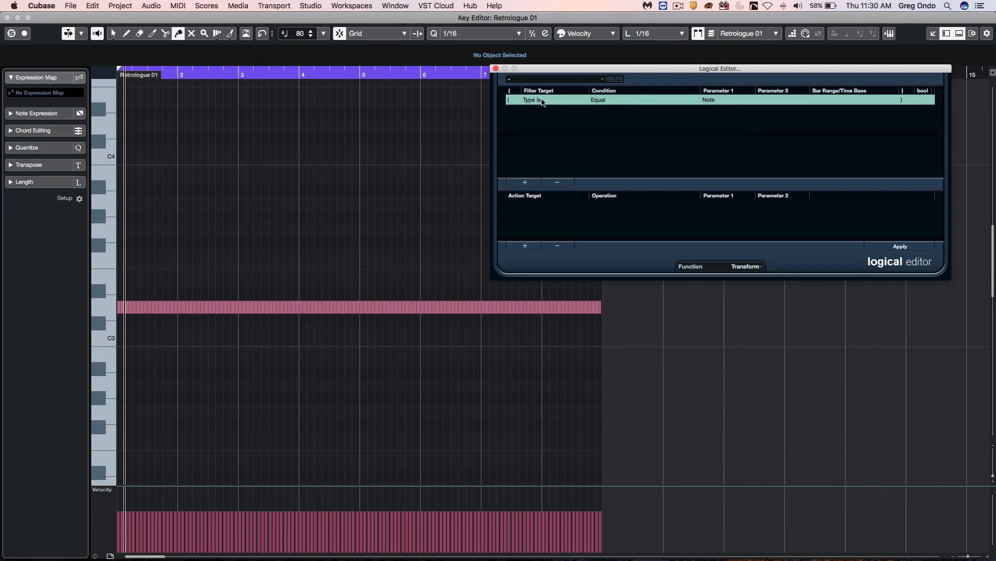
Add an action line targeting Value 1 with its operation not yet set
click(610, 100)
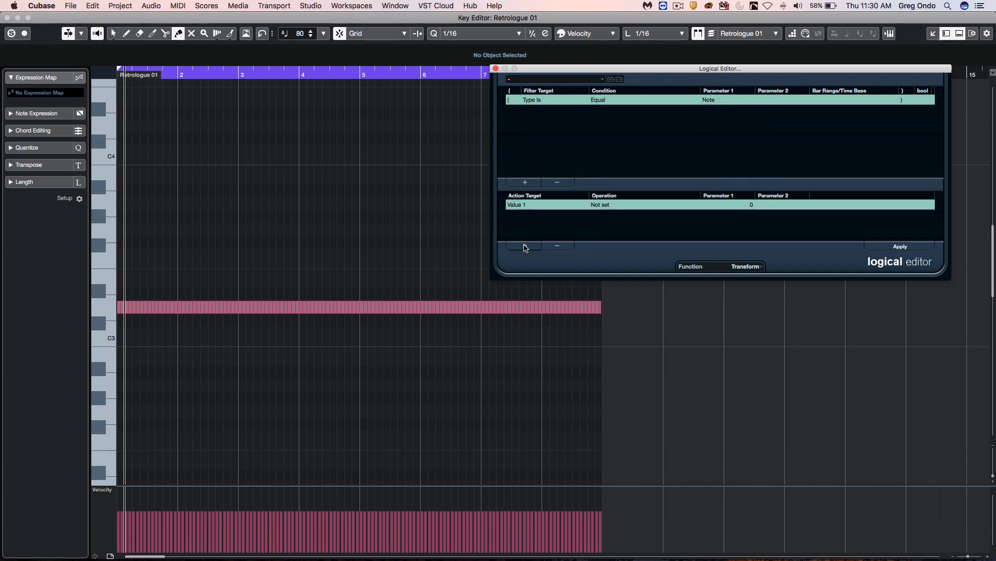
click(545, 204)
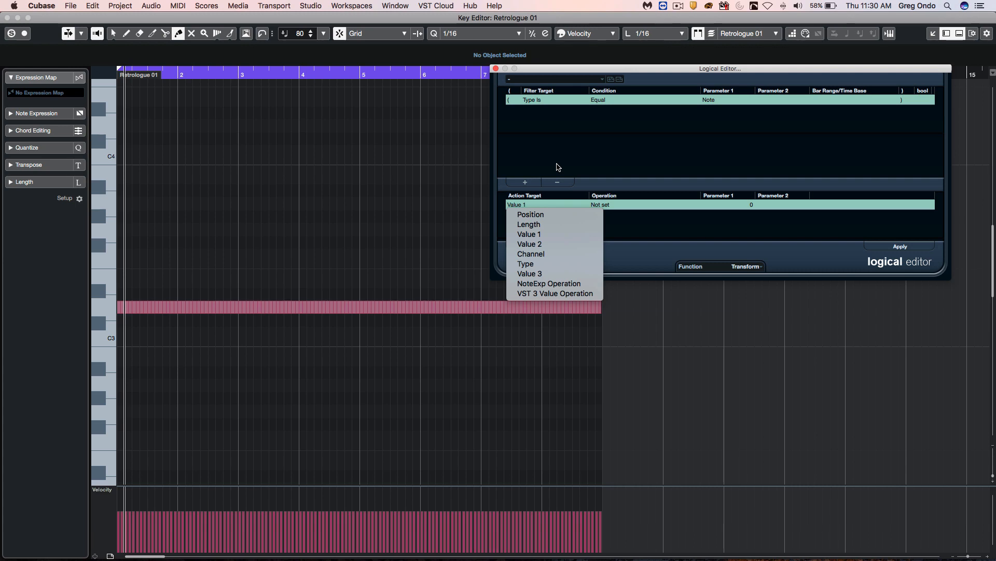
Make the Value 1 action Transpose to Scale with root D and type Major
click(529, 234)
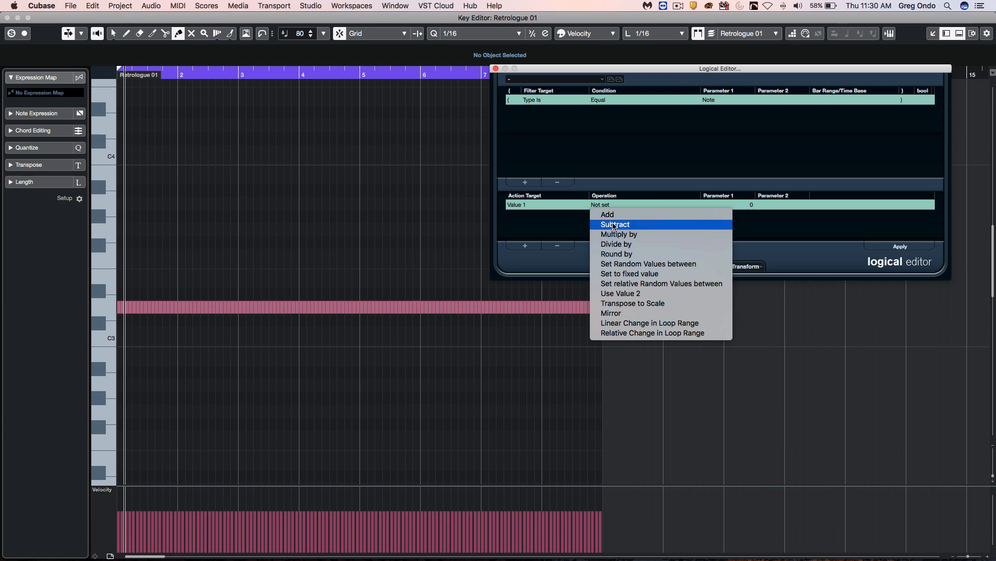
click(632, 303)
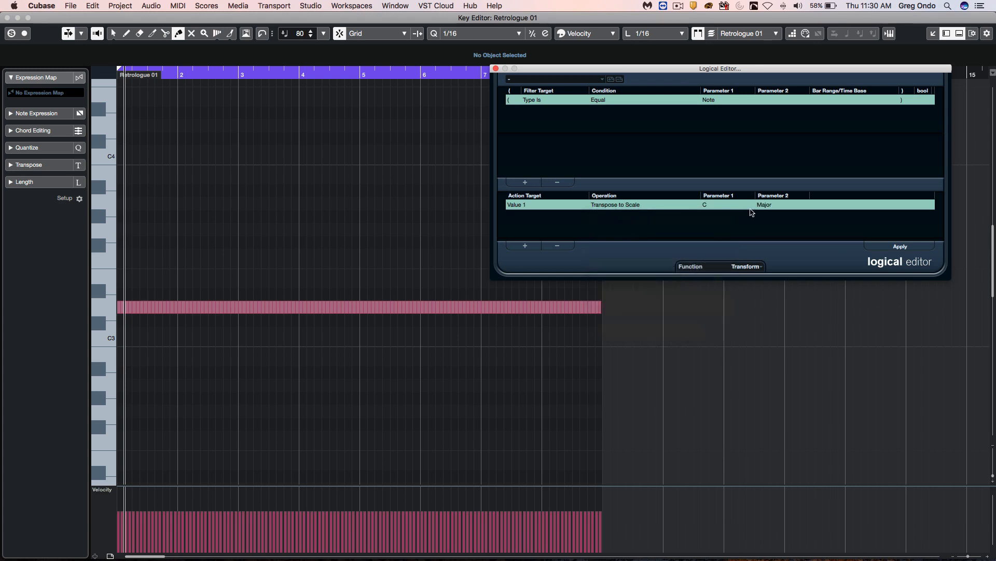
click(704, 204)
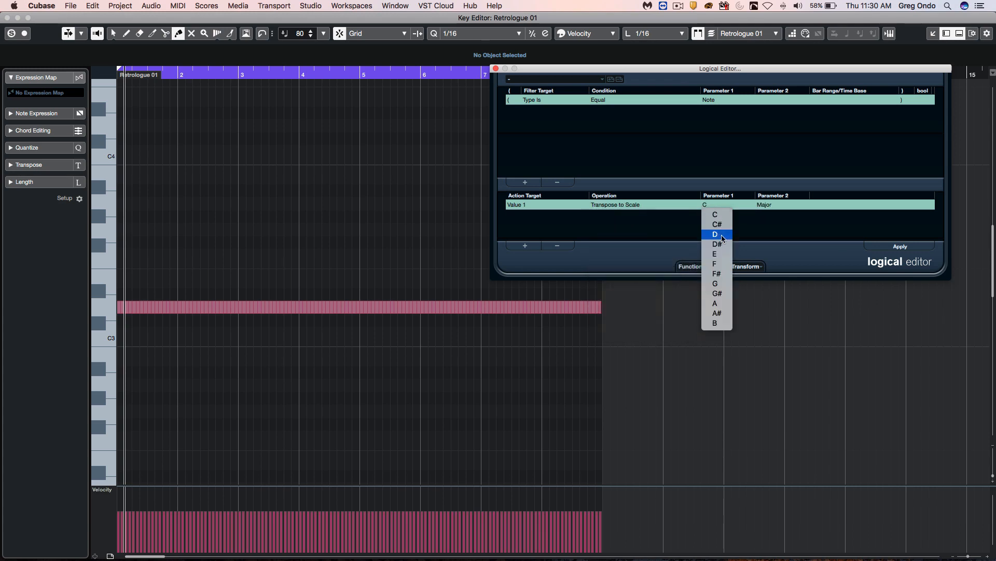
click(715, 235)
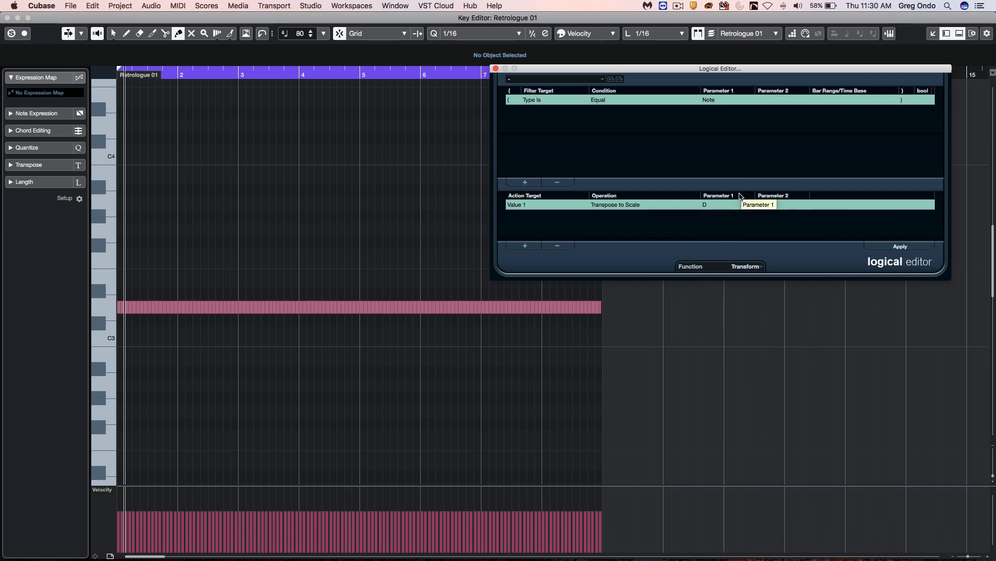
click(773, 204)
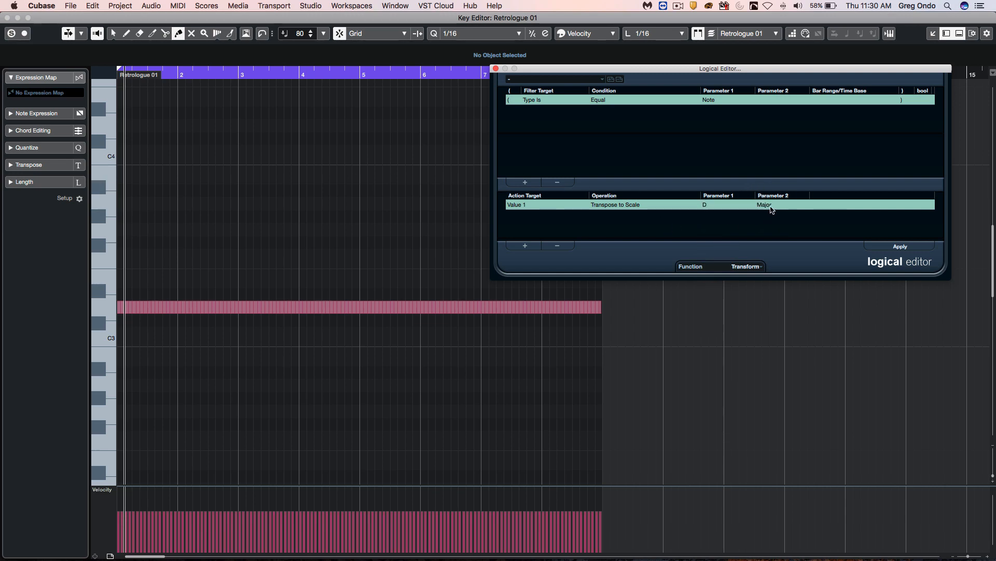
mouse_move(525, 247)
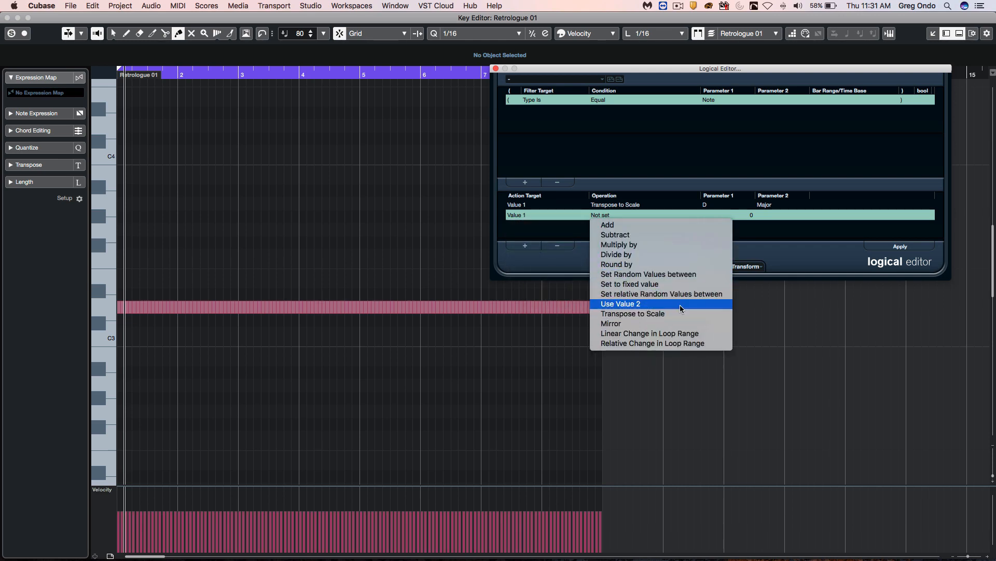
mouse_move(695, 279)
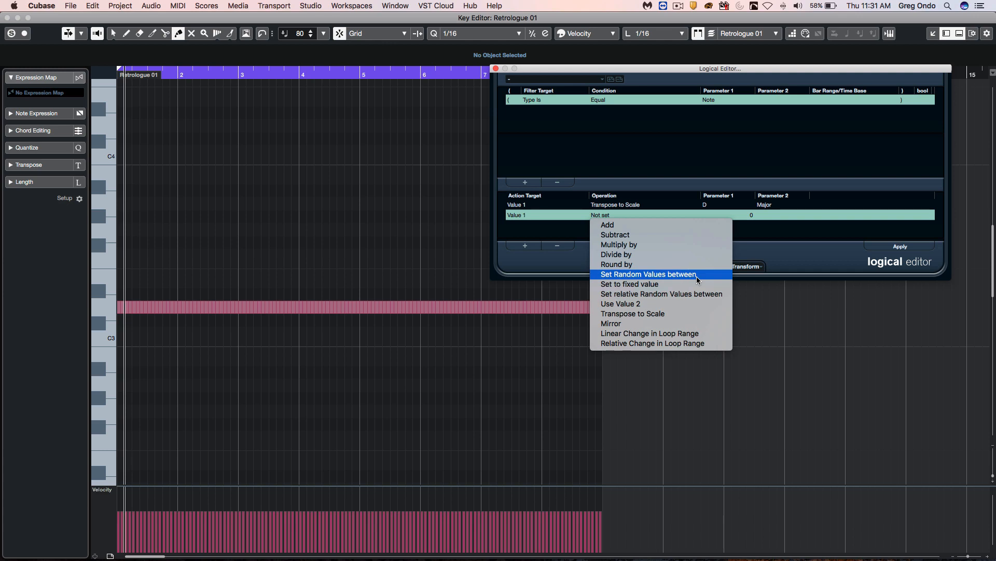
Set random pitch values between D3 and D4 and apply them to the notes
click(647, 274)
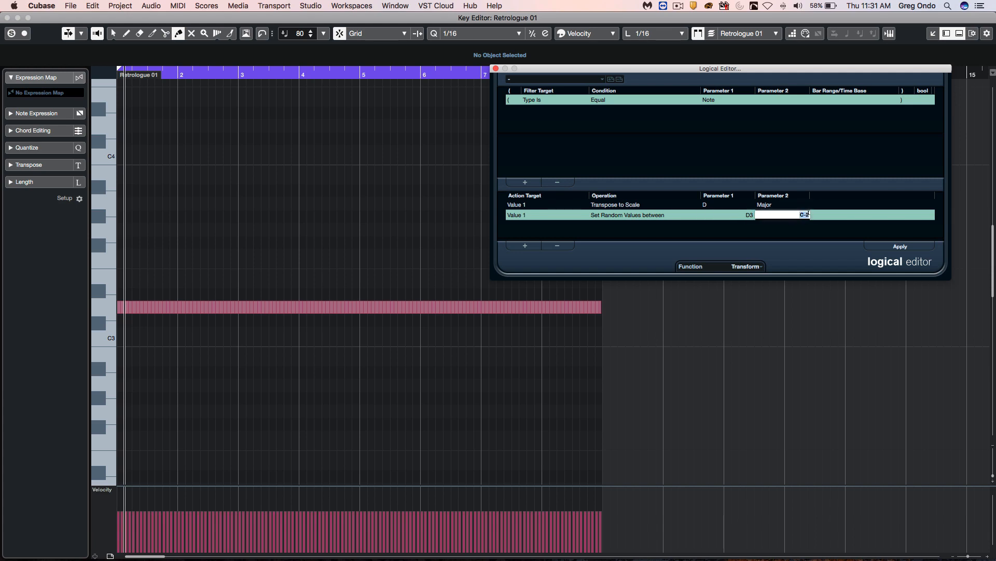
text(d4)
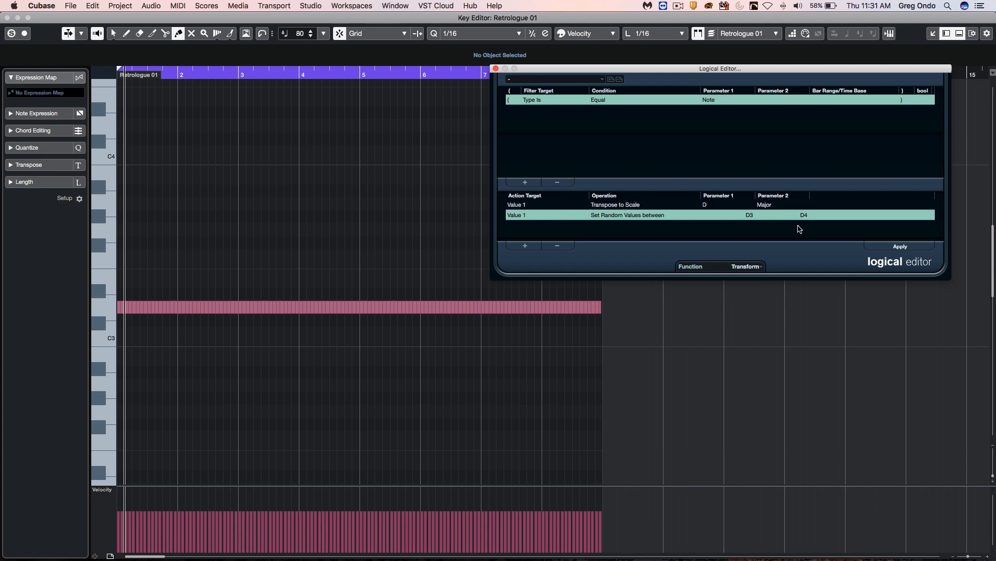
mouse_move(900, 247)
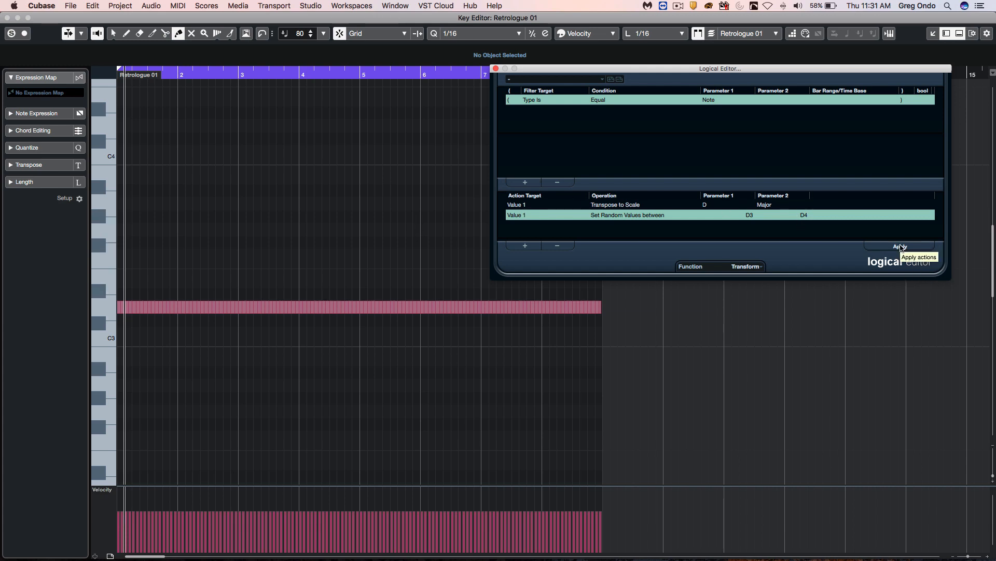
click(900, 247)
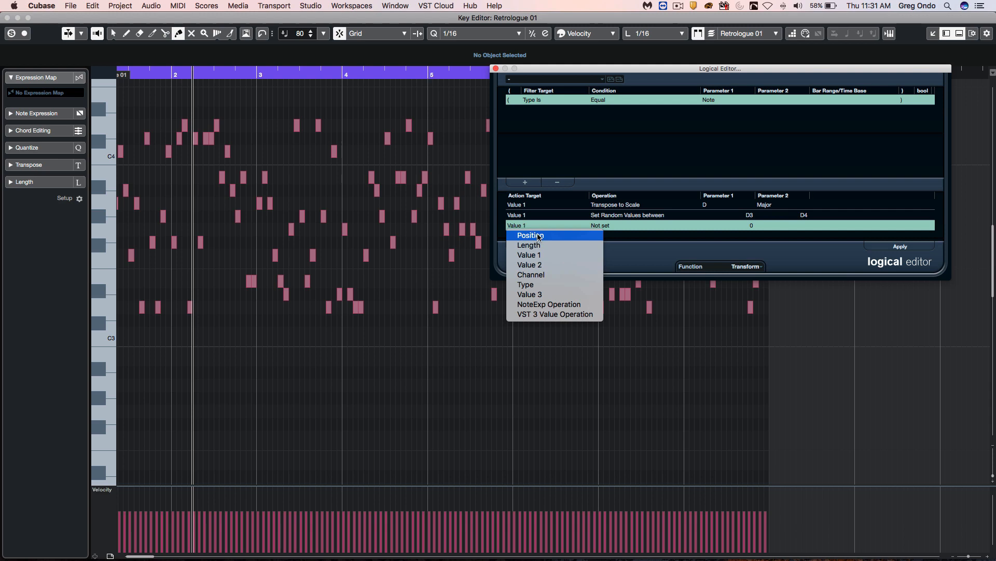
Target the action at Length, randomize between 0 and 240, and apply it
click(529, 235)
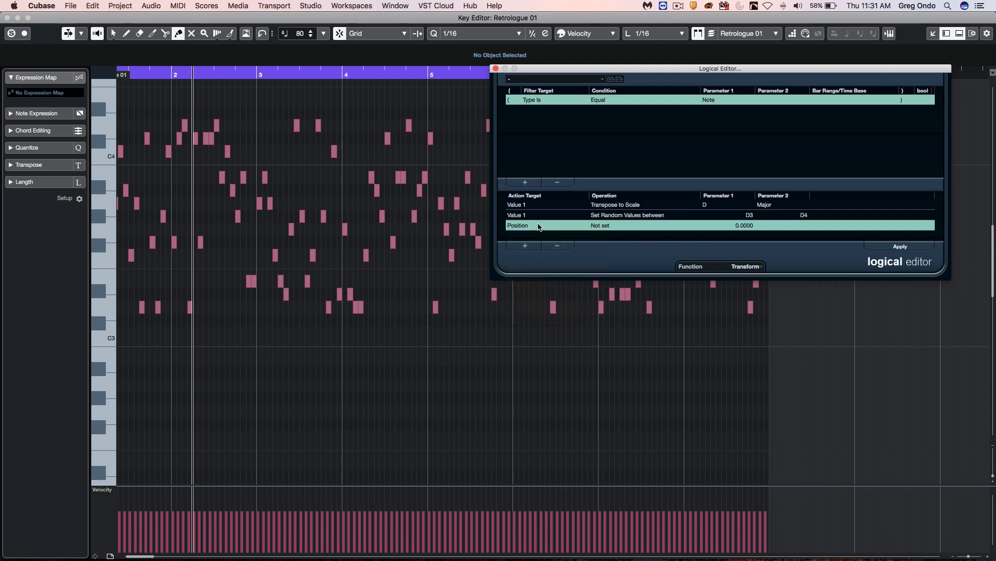
click(518, 226)
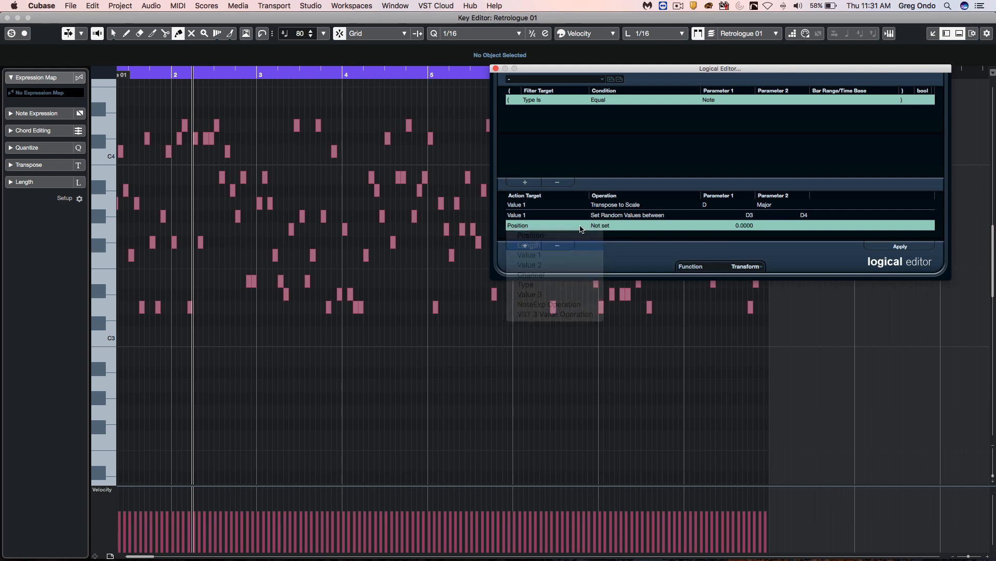
click(529, 245)
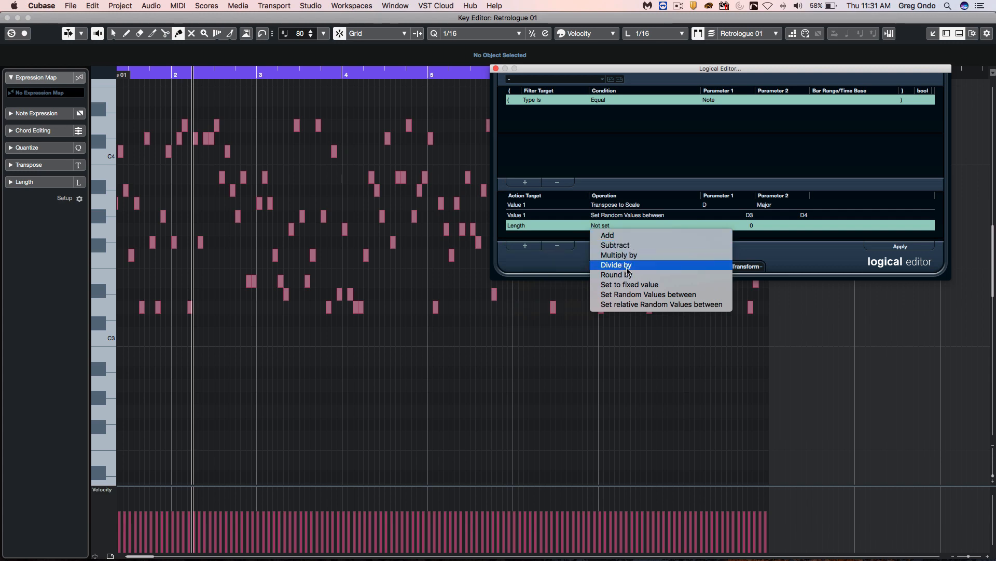
click(648, 294)
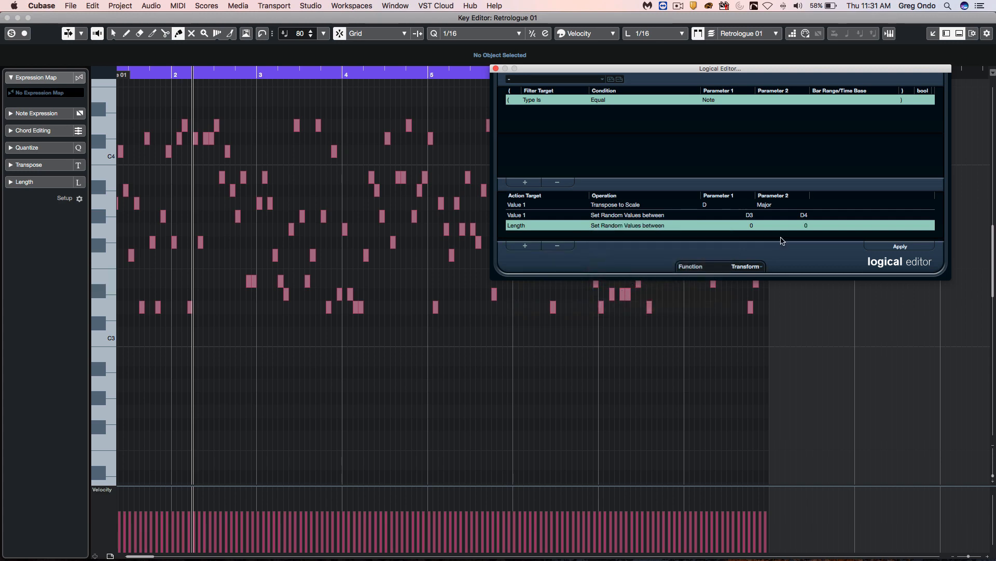
click(805, 226)
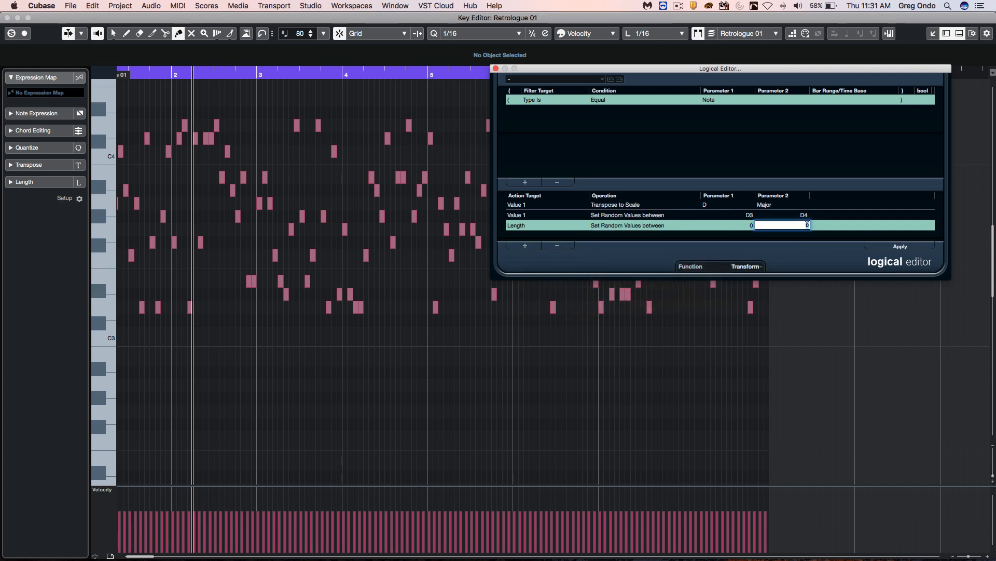
text(2)
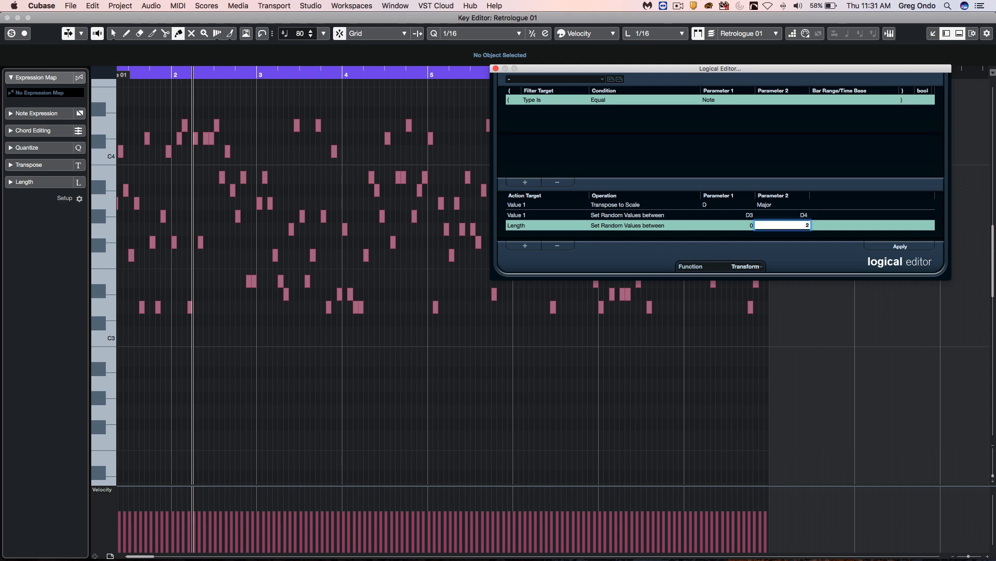
text(240)
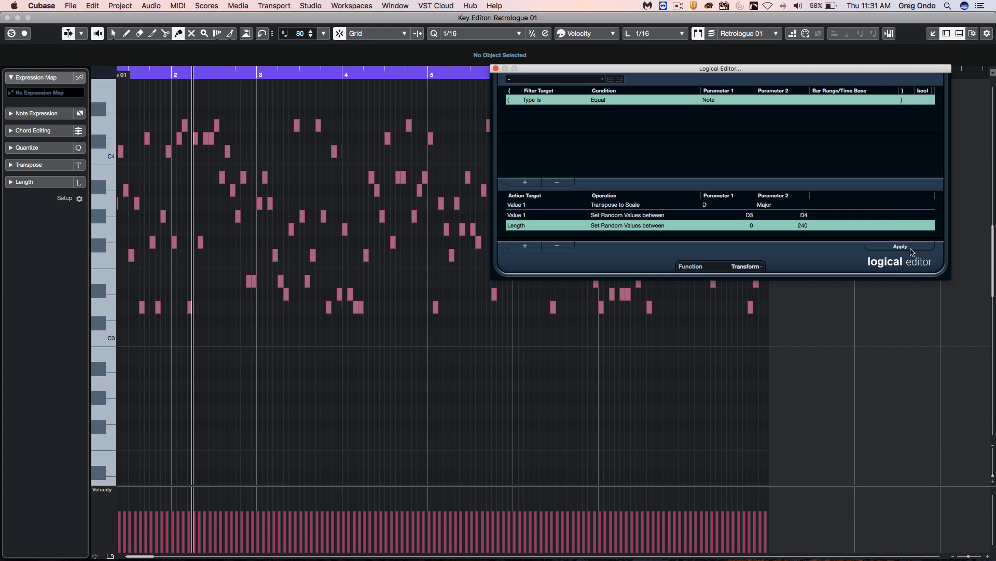
click(900, 247)
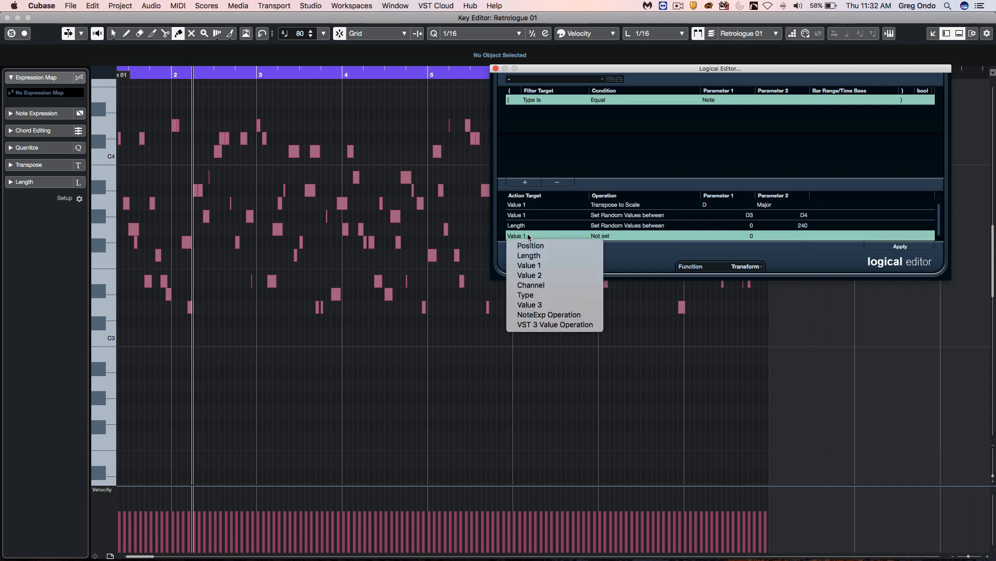
Target Value 2, randomize velocity between 40 and 120, and apply it
click(530, 274)
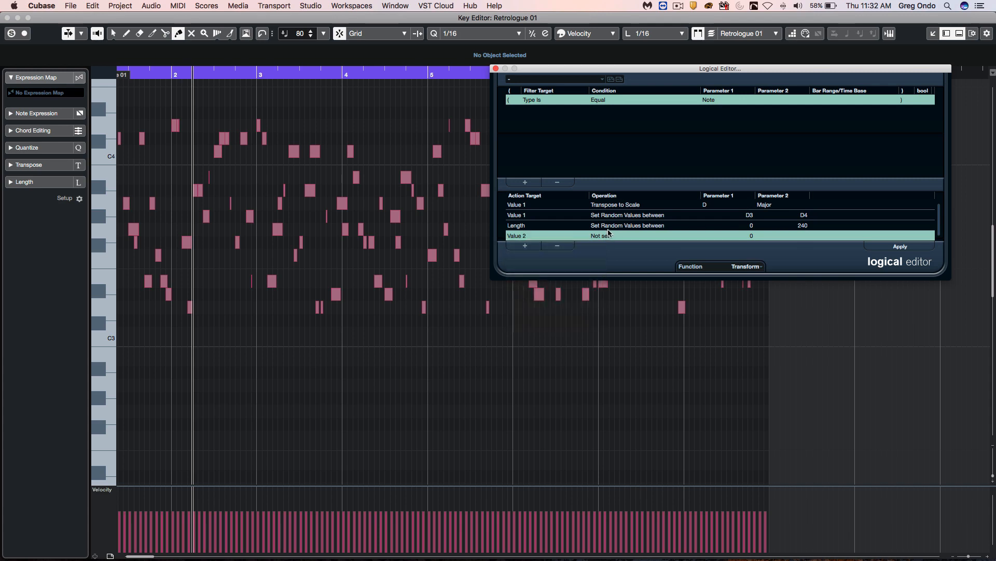
click(626, 236)
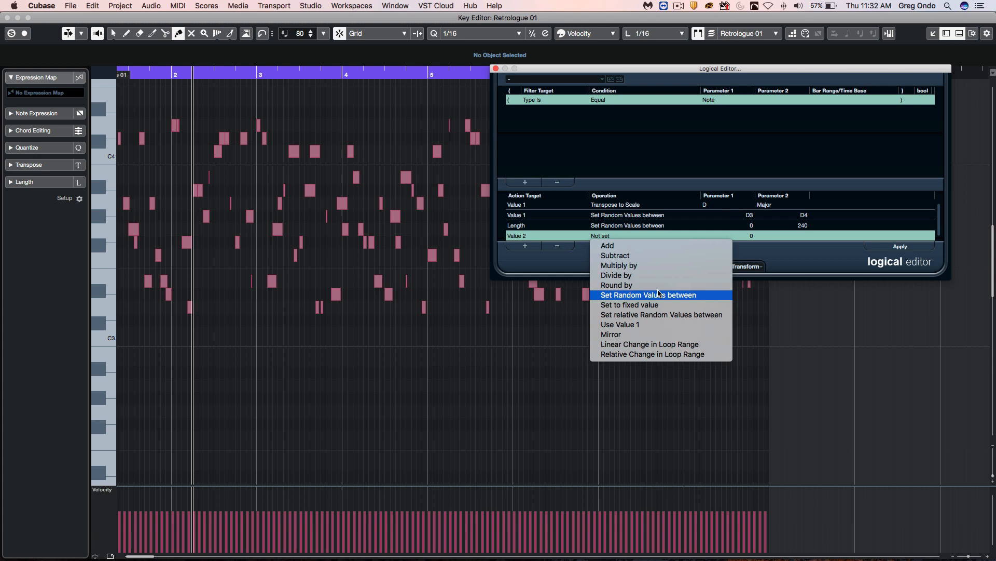
click(647, 294)
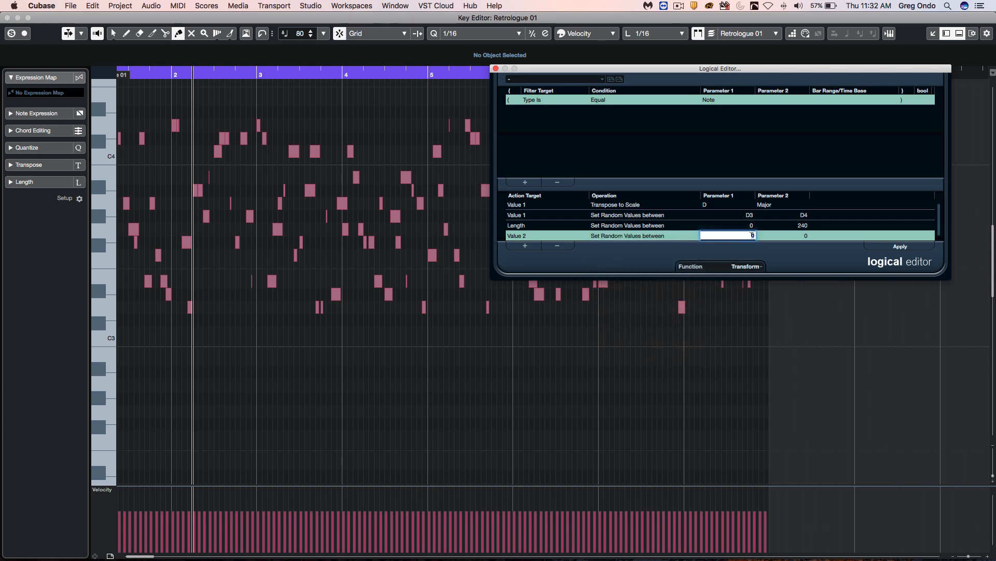
text(40)
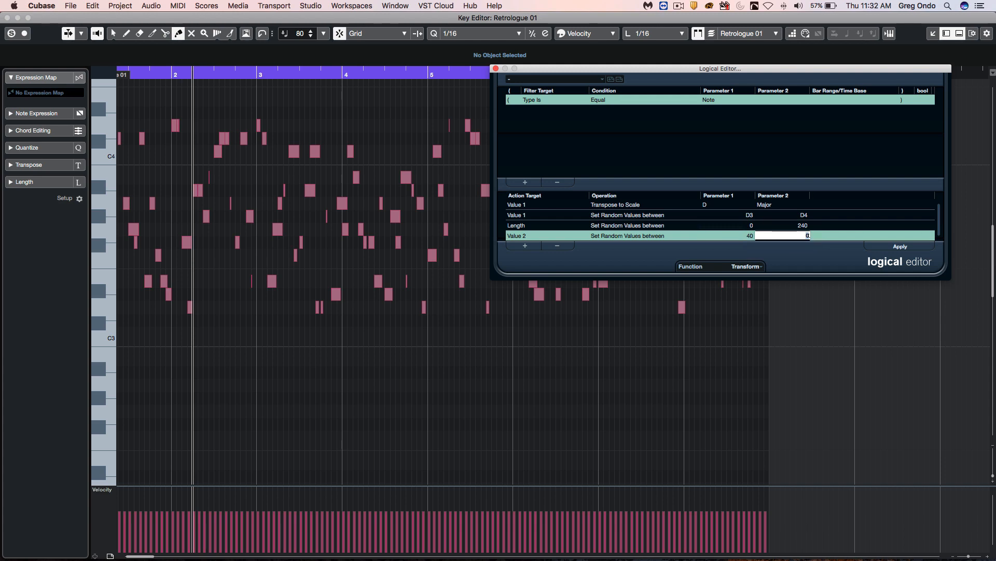
text(120)
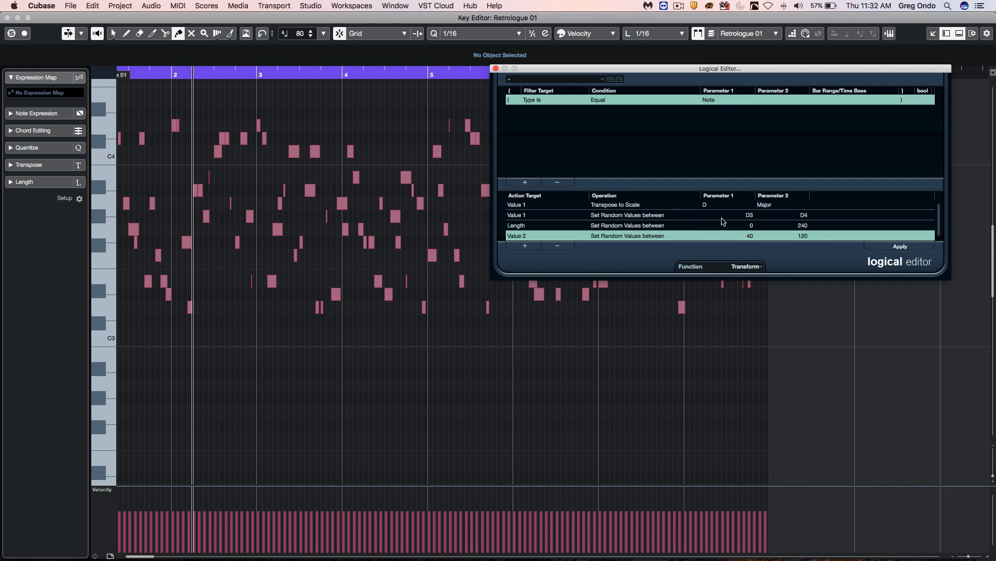
mouse_move(900, 247)
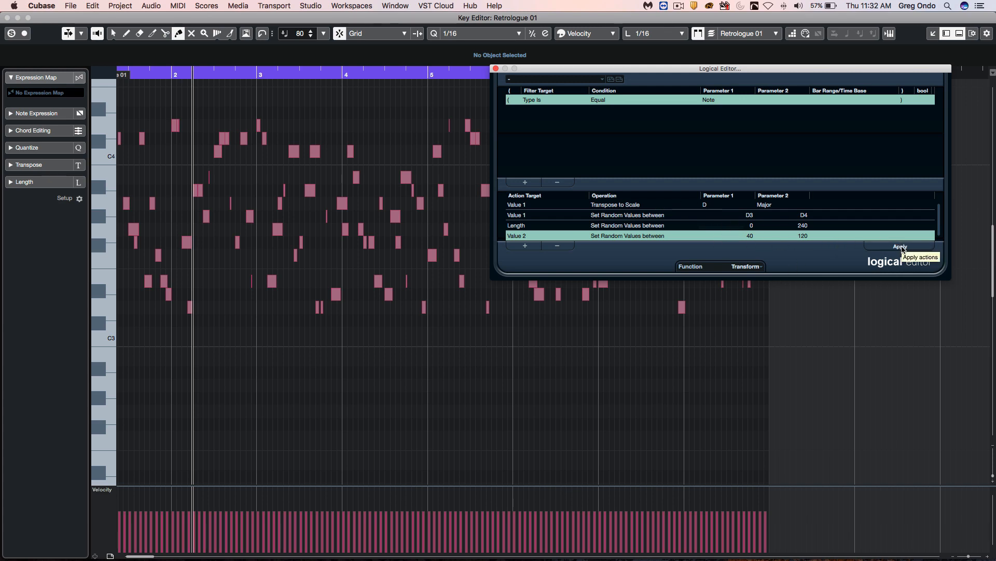
click(900, 247)
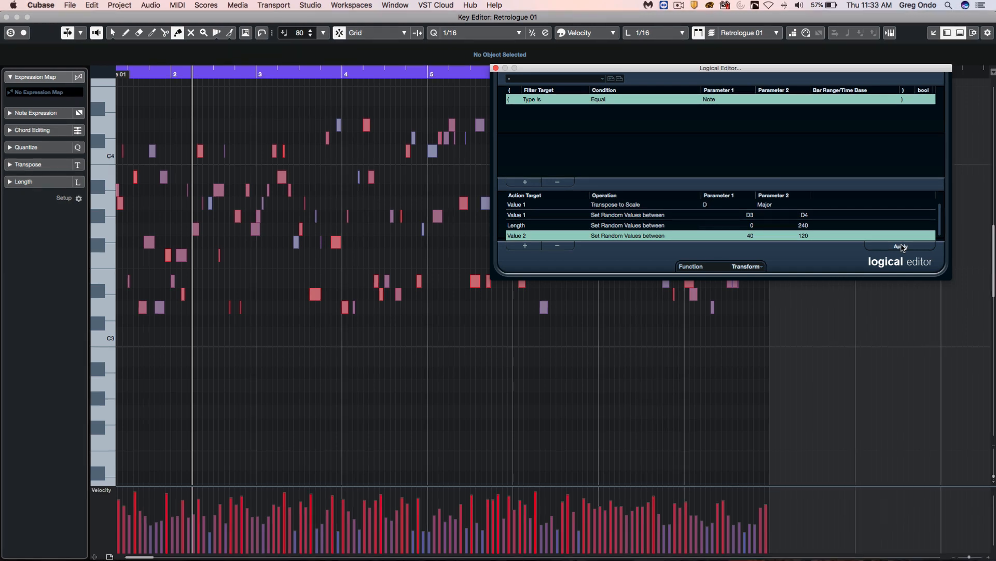
Run all four Logical Editor actions on the notes once more
click(898, 248)
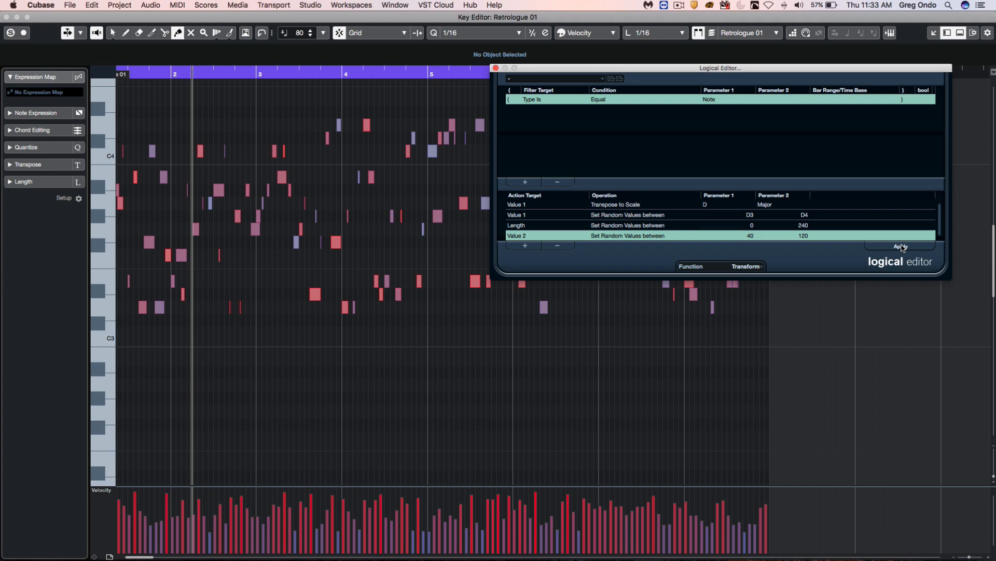